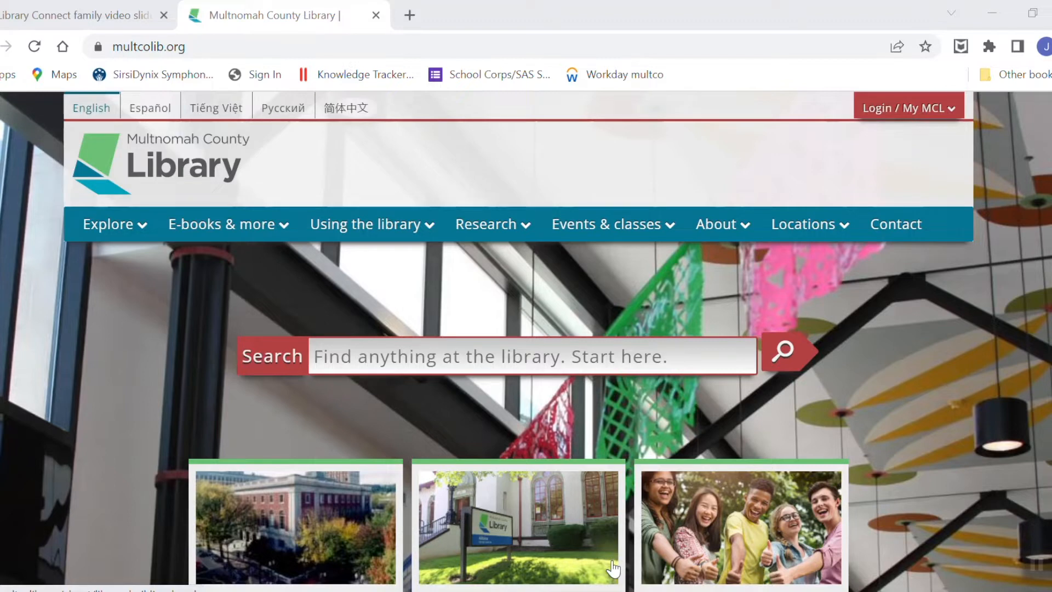
# Search the library site for 'front desk kelly yang'
pyautogui.click(149, 46)
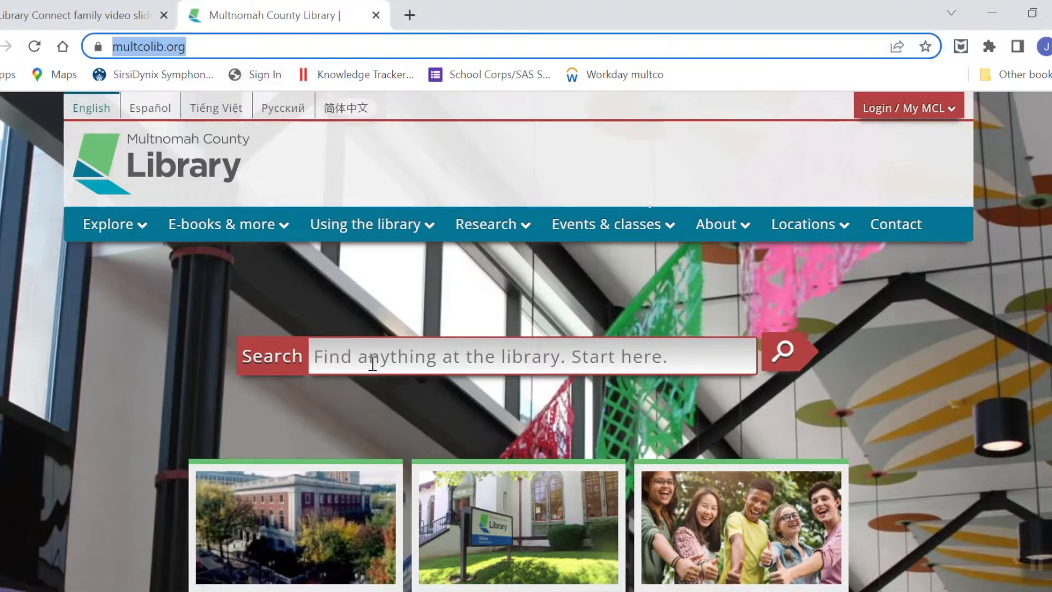
pyautogui.write('front desk')
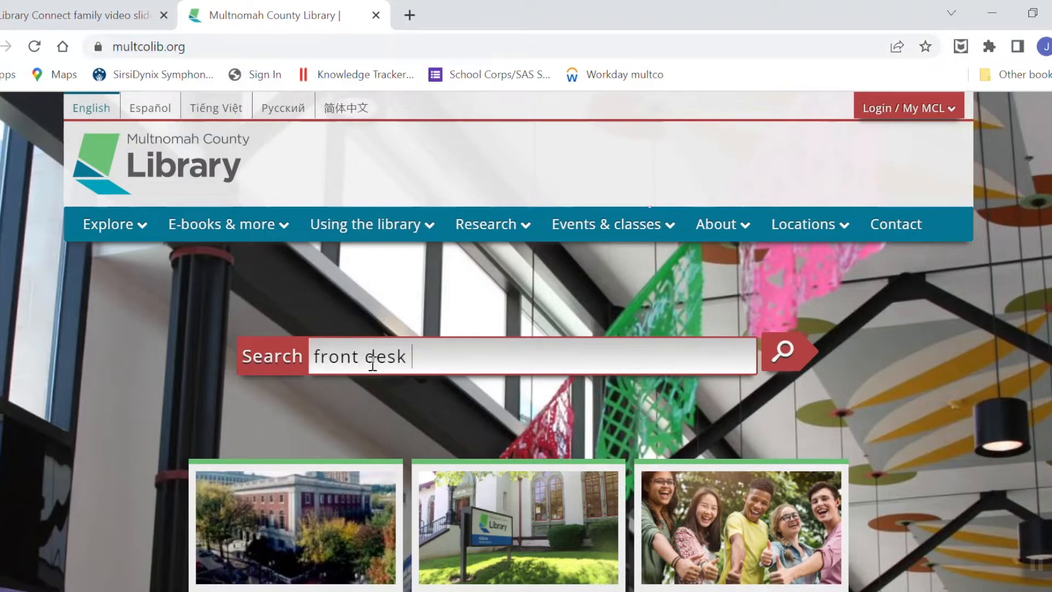
pyautogui.write('kelly yang')
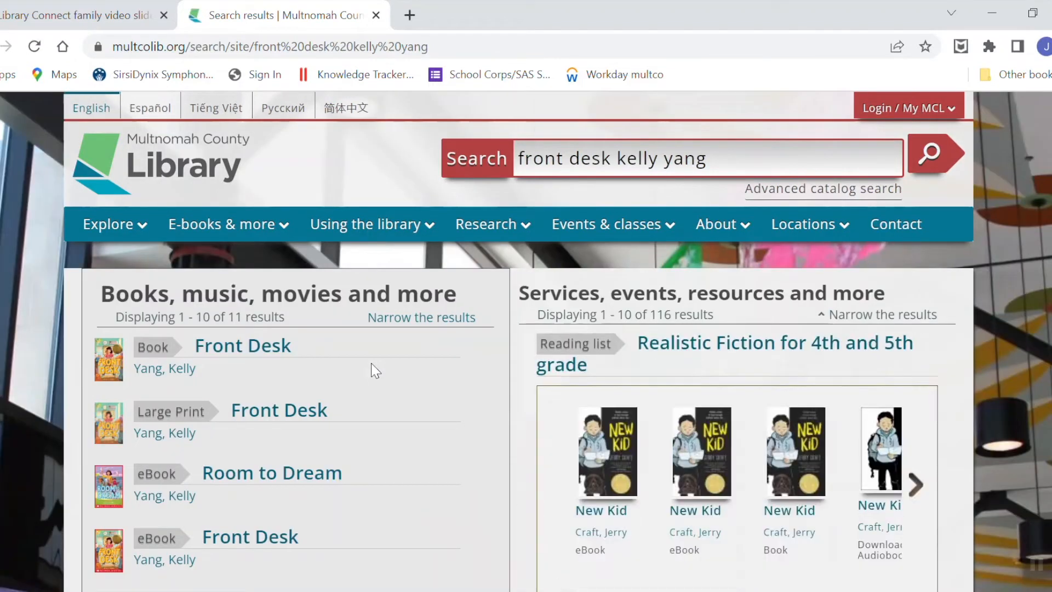
pyautogui.moveTo(213, 421)
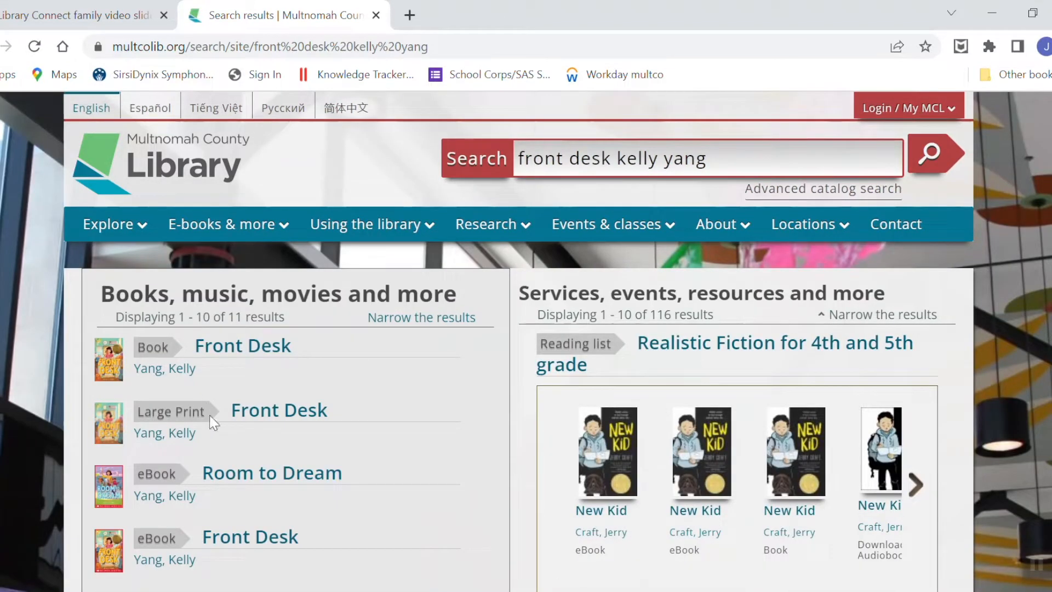
pyautogui.moveTo(347, 413)
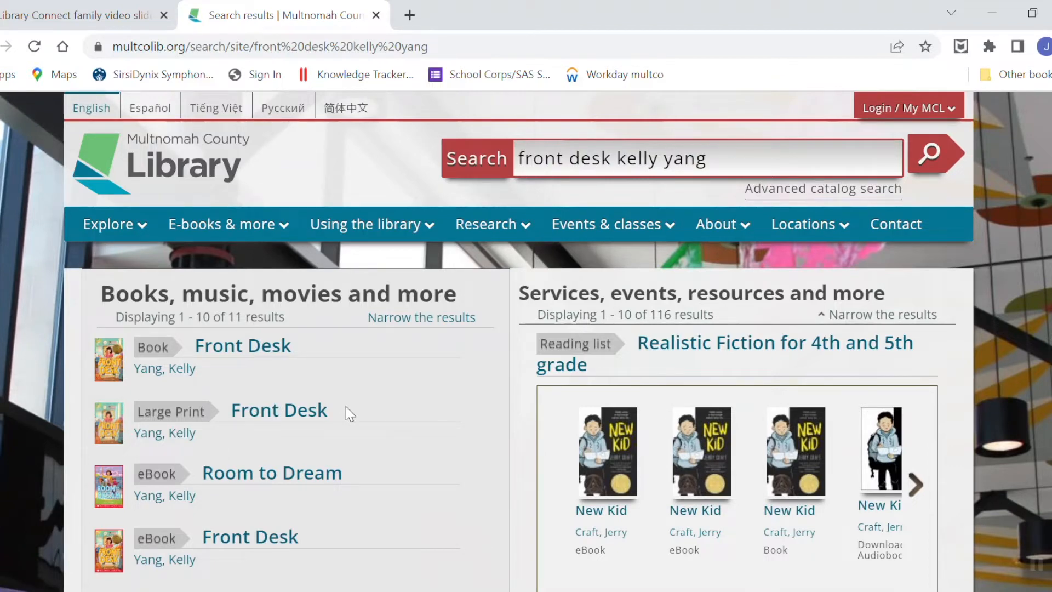
pyautogui.moveTo(401, 413)
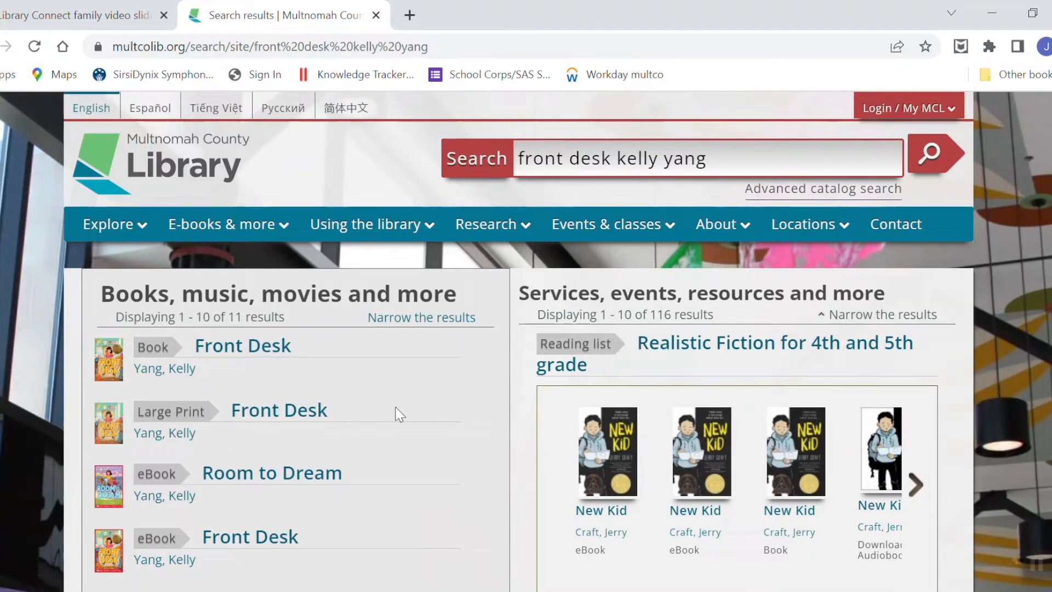
pyautogui.moveTo(713, 305)
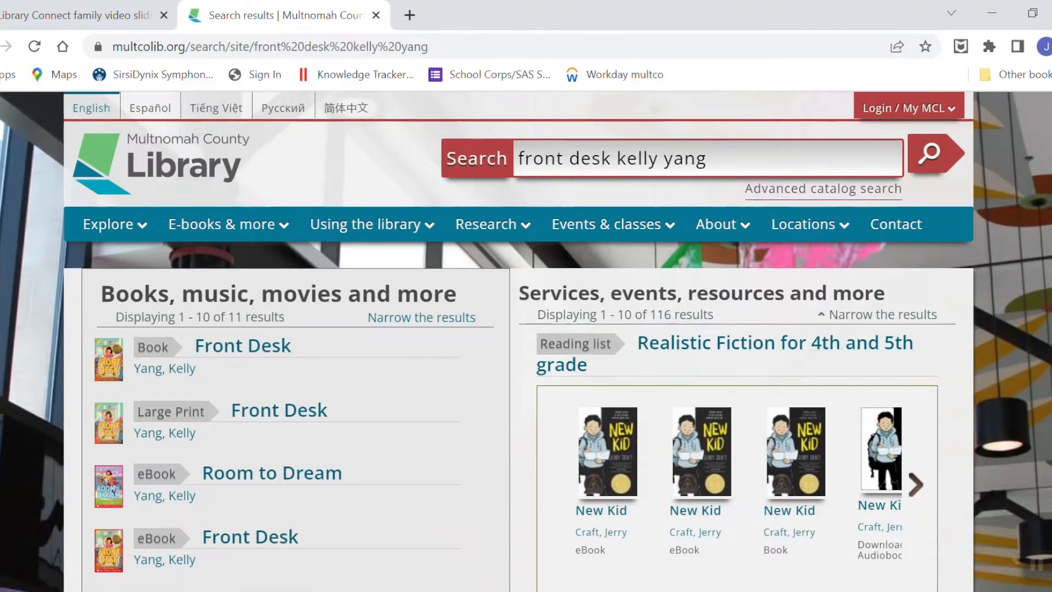
# Scroll past more Kelly Yang titles and show all catalog results
pyautogui.scroll(-3)
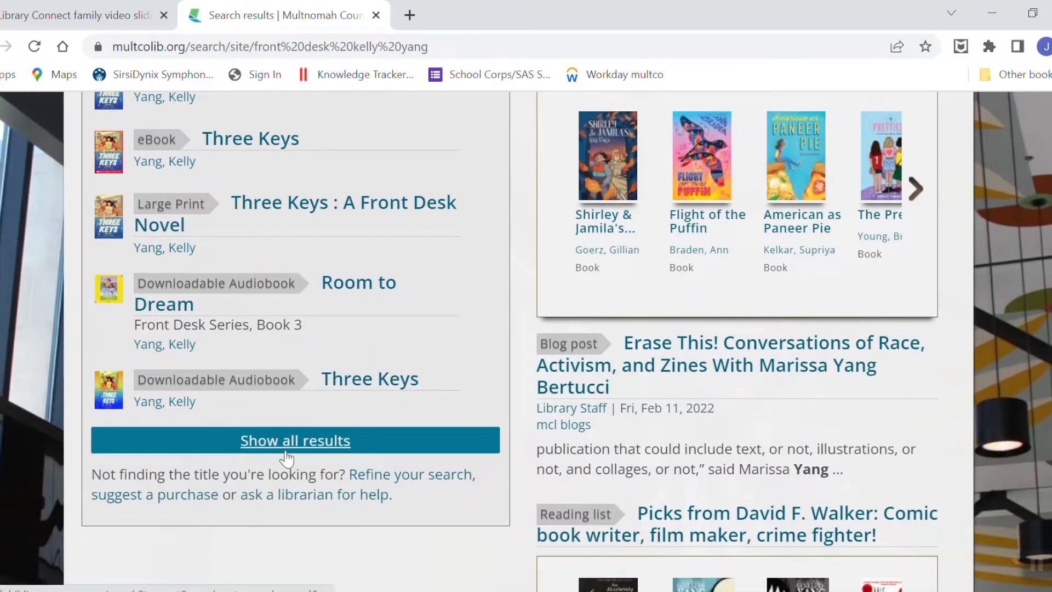
pyautogui.click(295, 440)
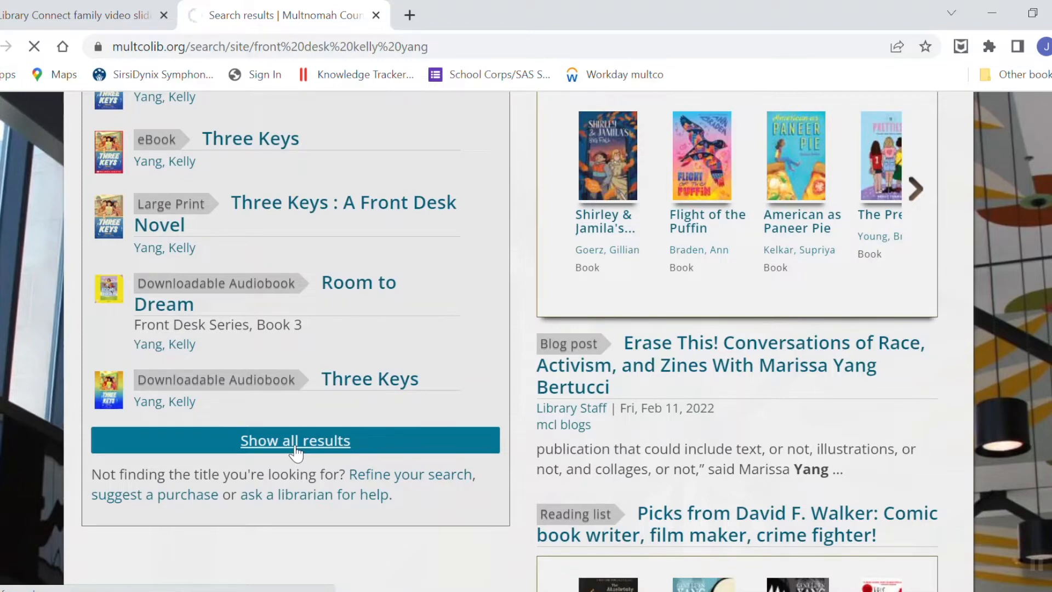
# Review Front Desk's large print, book, eBook and audiobook formats in the catalog results
pyautogui.click(296, 440)
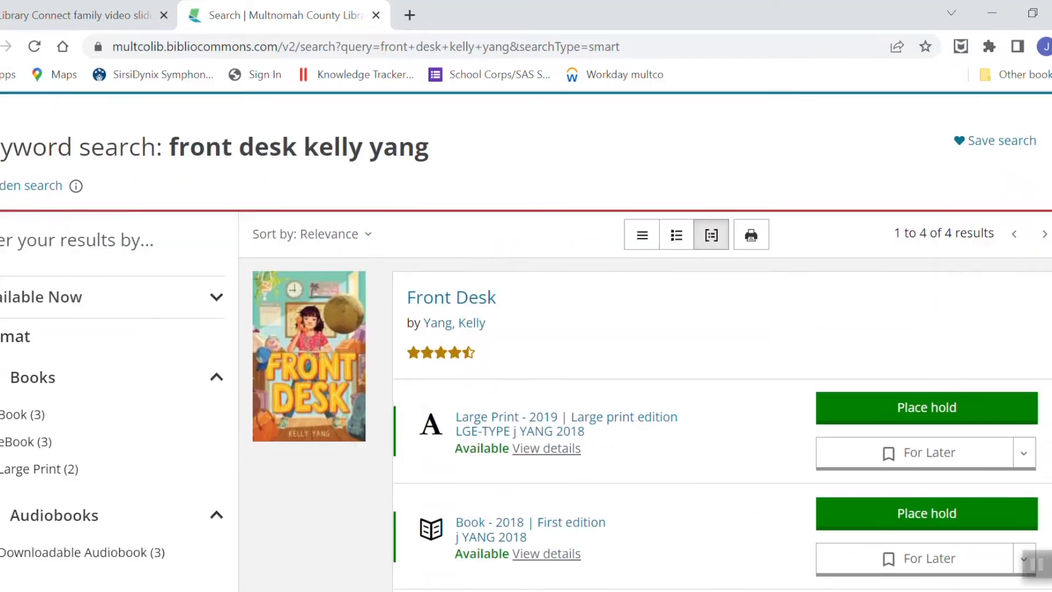
pyautogui.scroll(-3)
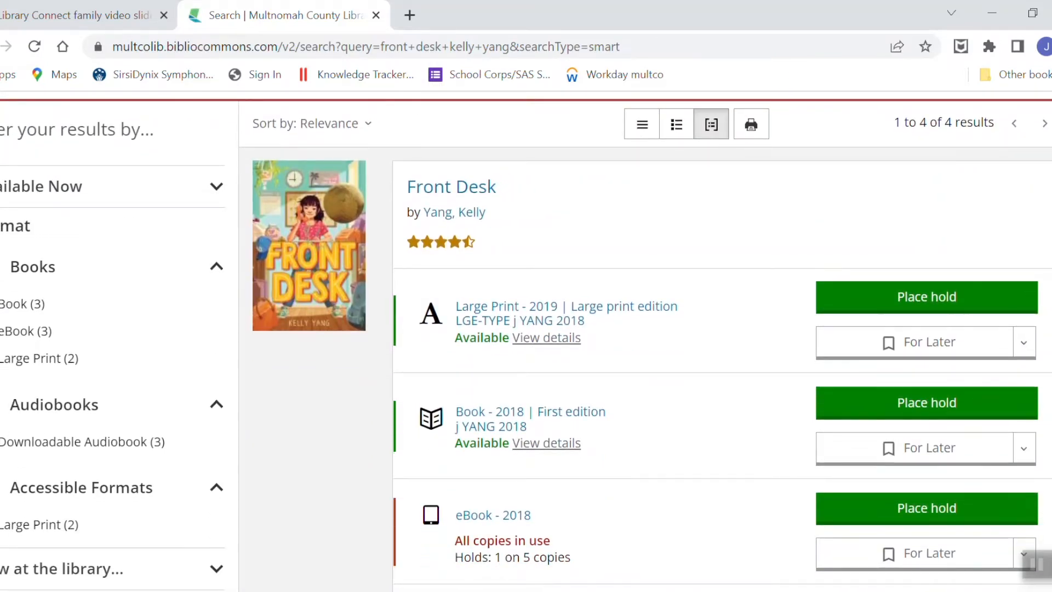
pyautogui.scroll(-3)
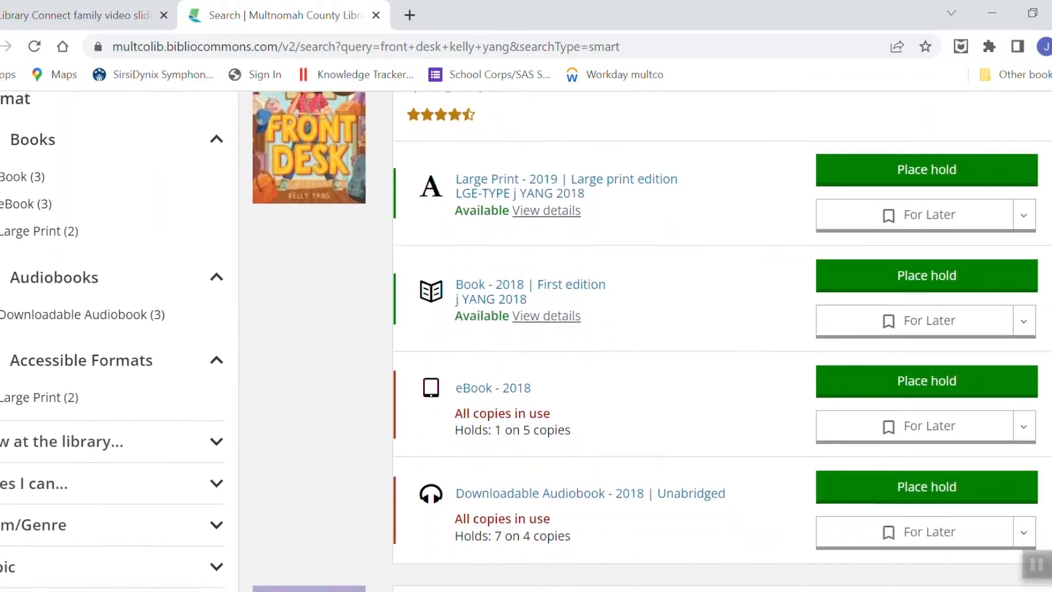
pyautogui.scroll(-3)
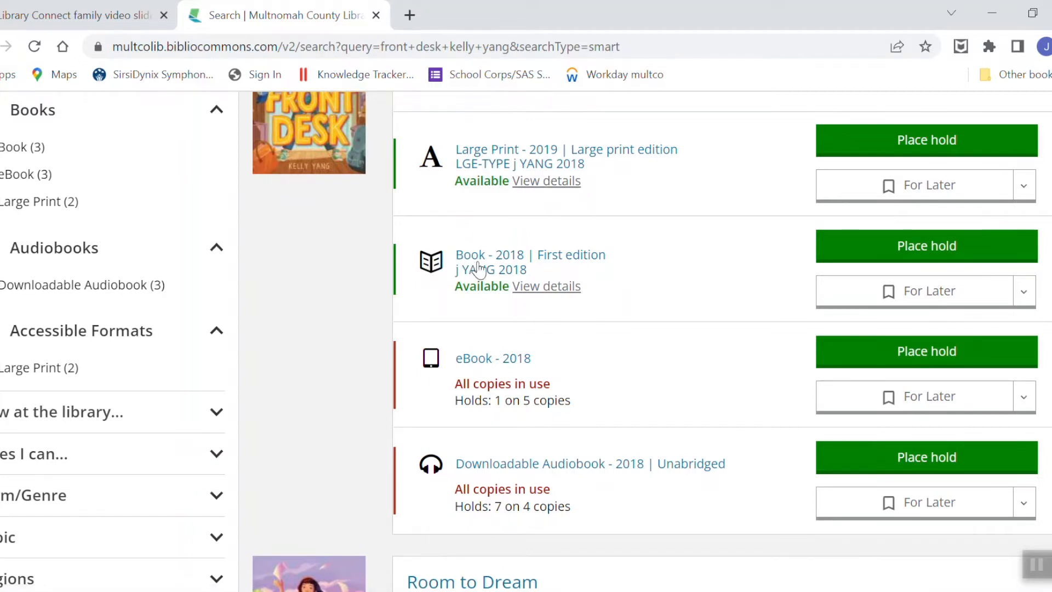
pyautogui.moveTo(481, 377)
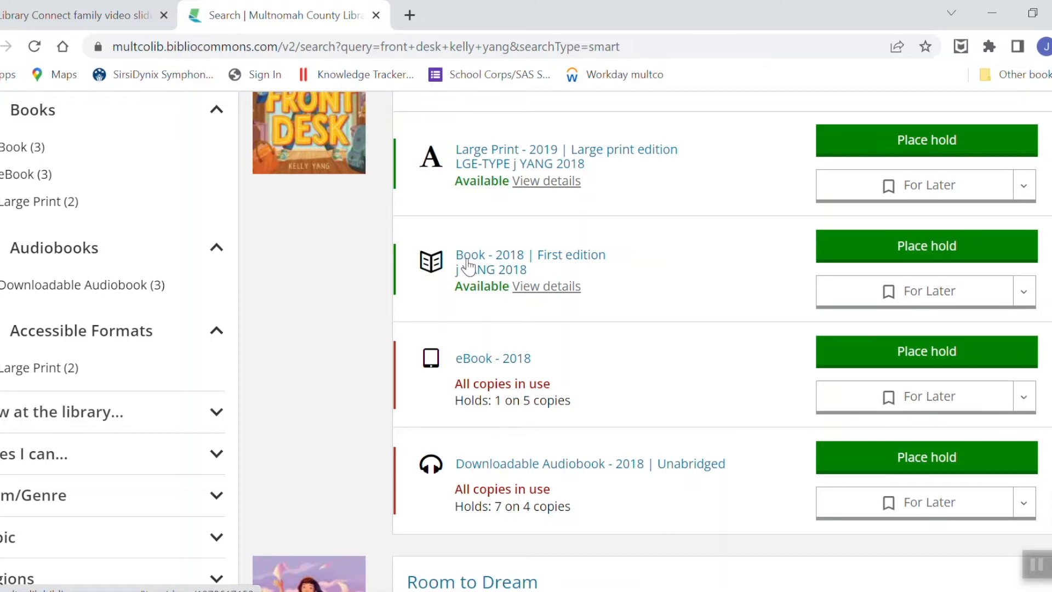
pyautogui.moveTo(546, 295)
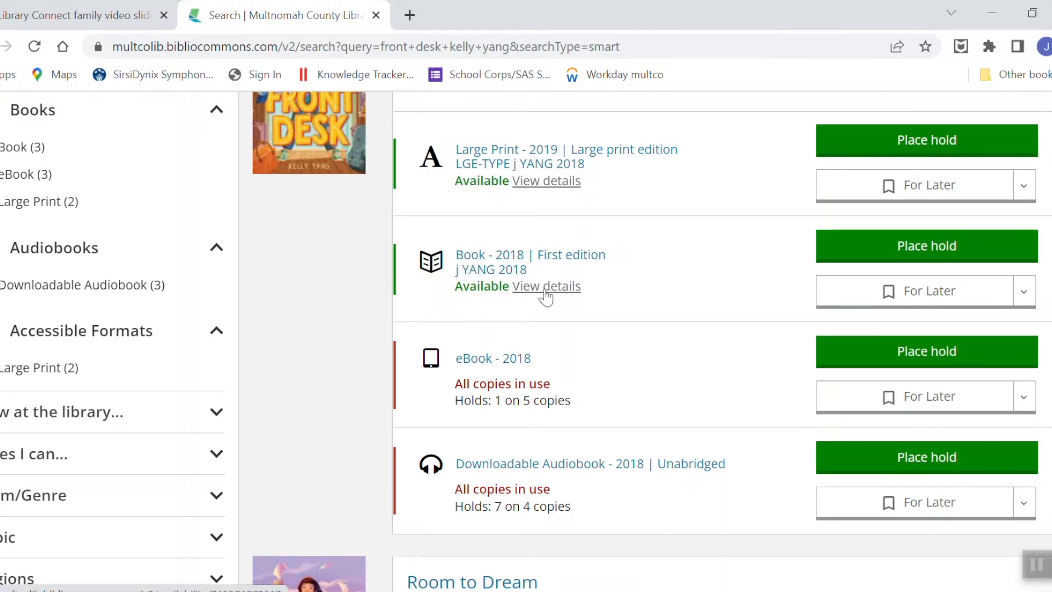
pyautogui.click(546, 286)
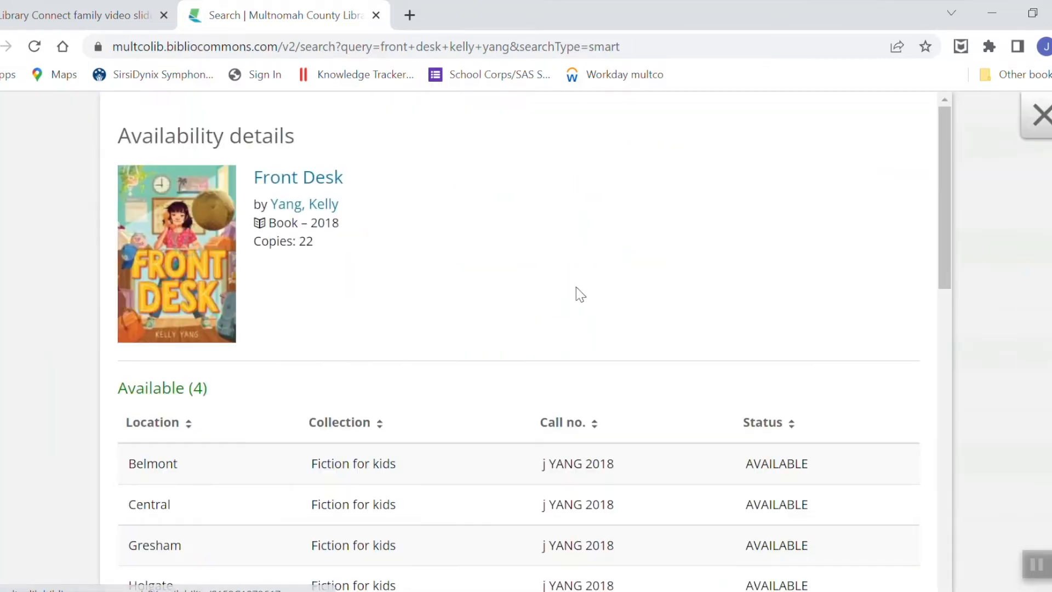
pyautogui.scroll(-3)
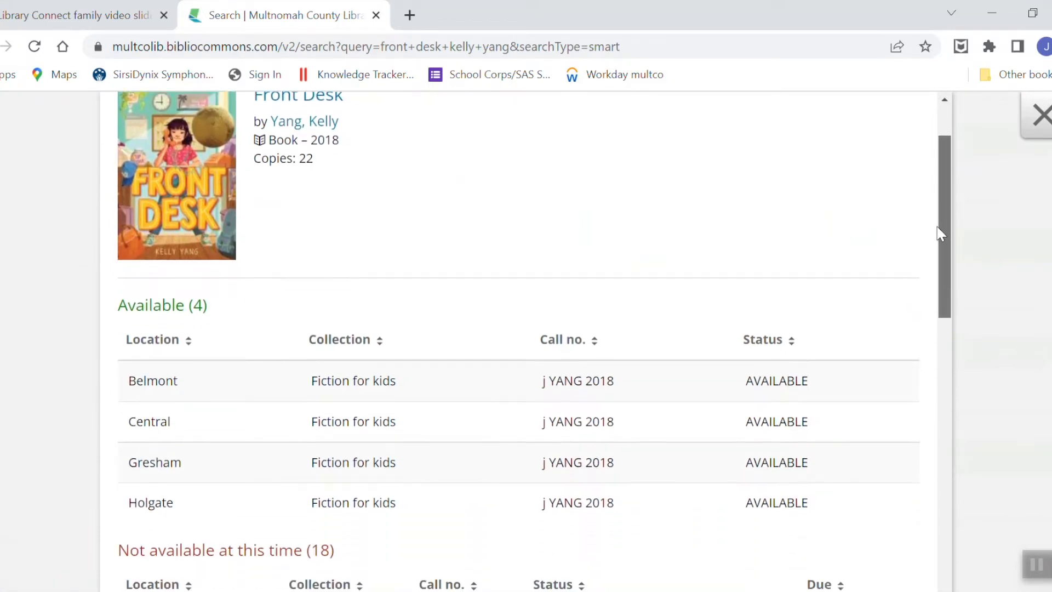
pyautogui.scroll(-3)
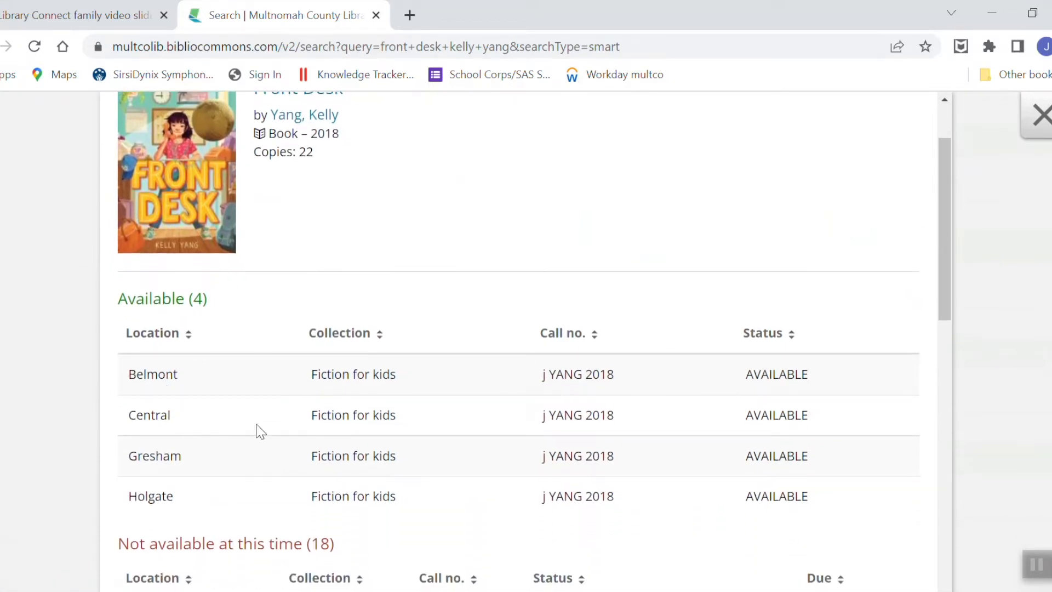
pyautogui.moveTo(747, 374)
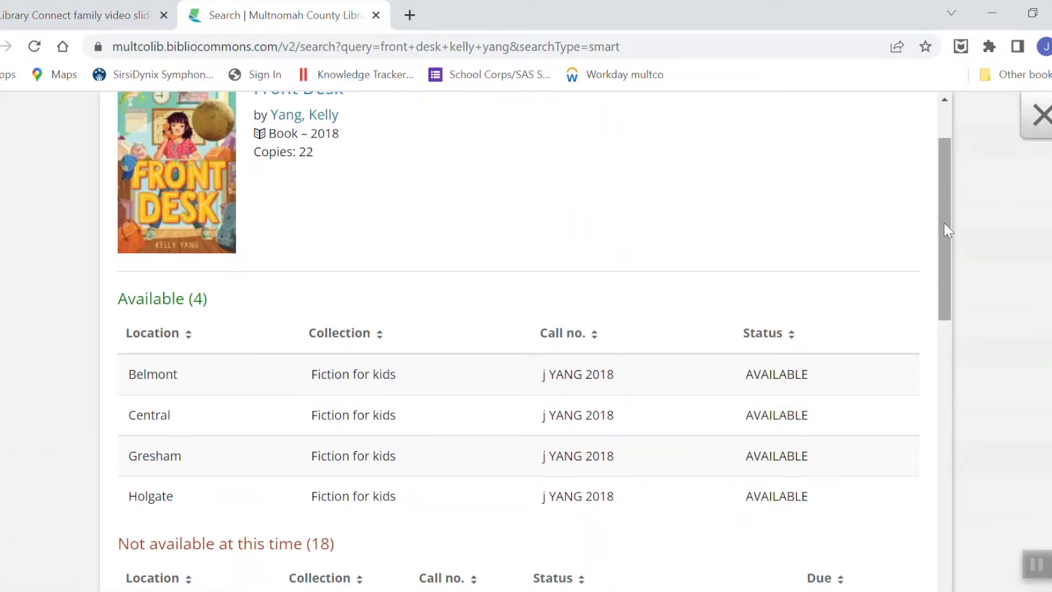
pyautogui.scroll(-3)
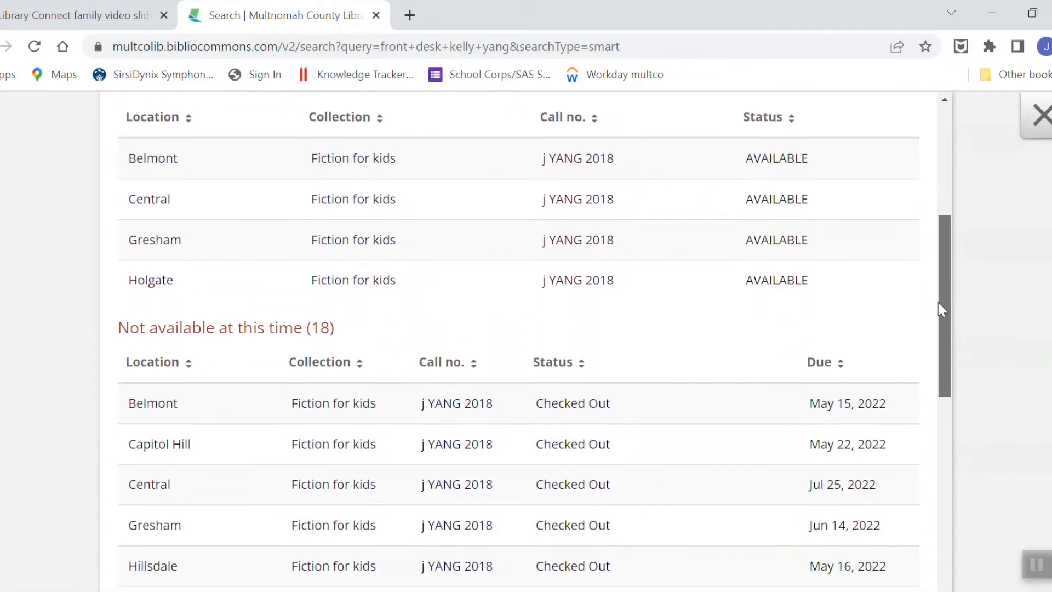
pyautogui.scroll(-3)
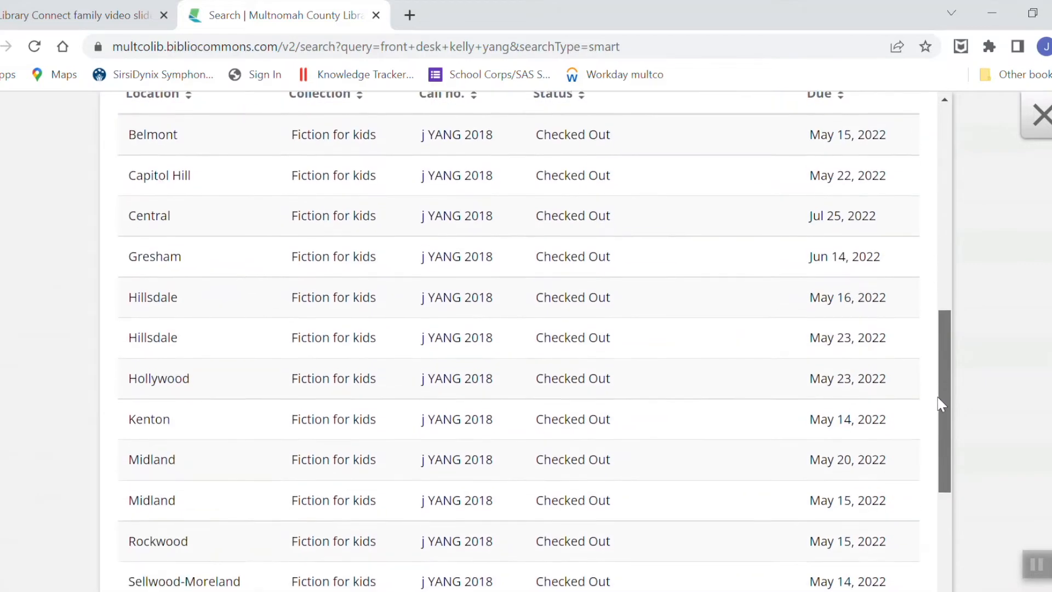
pyautogui.scroll(-3)
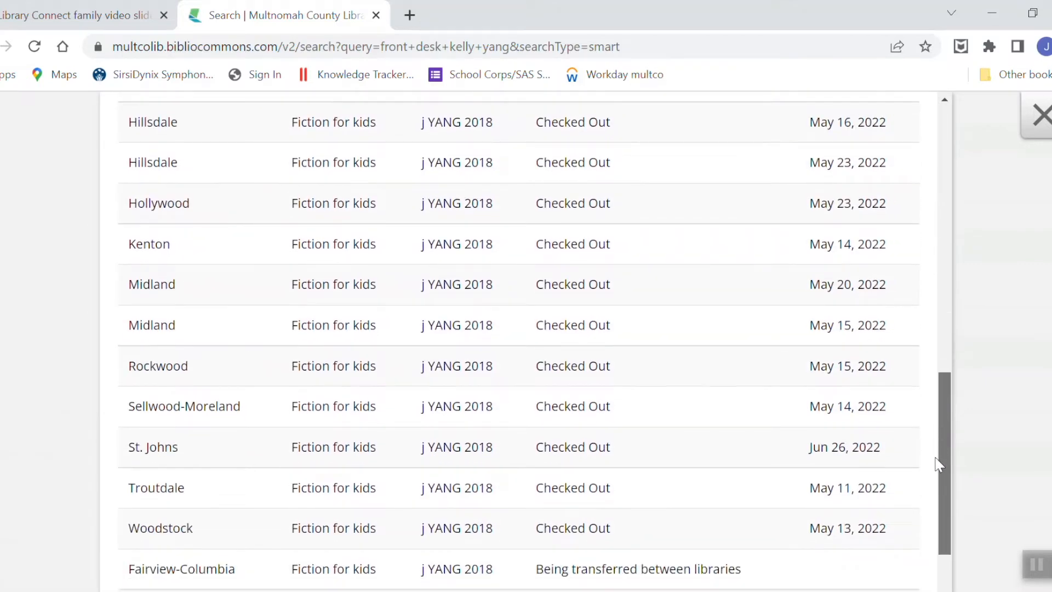
pyautogui.scroll(-3)
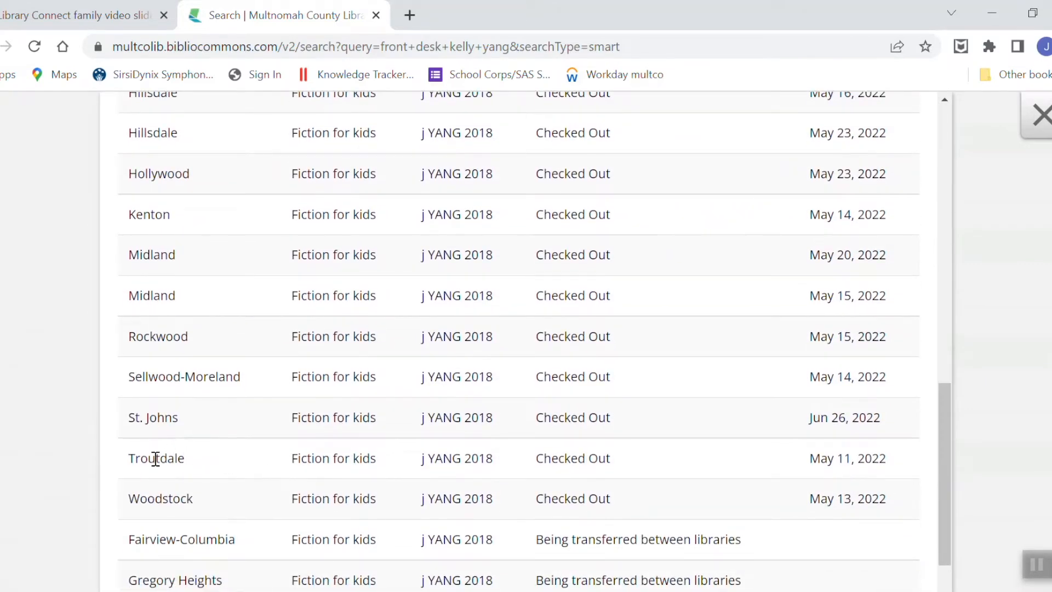
pyautogui.moveTo(799, 485)
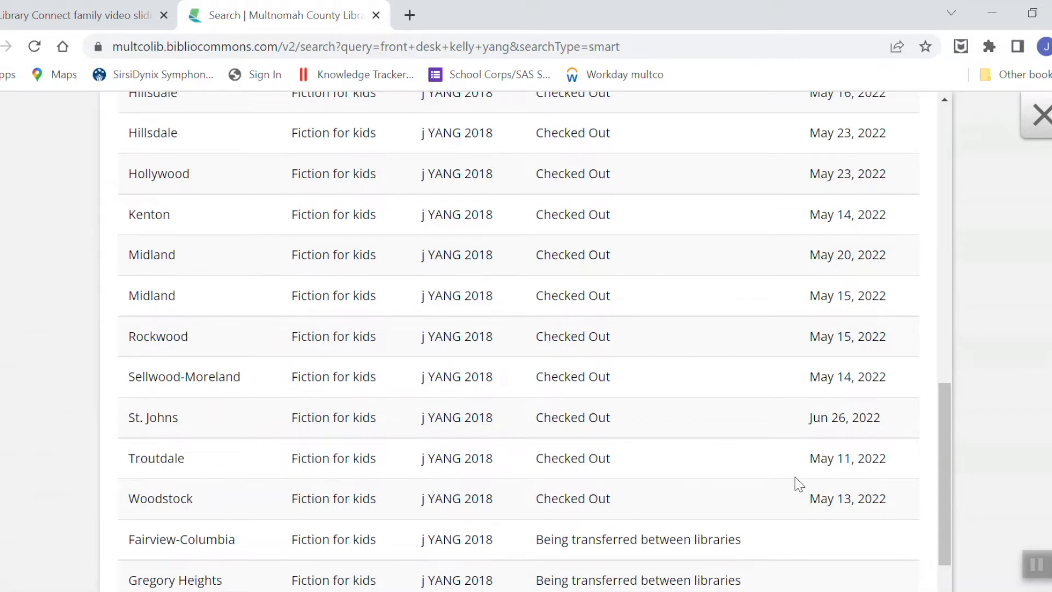
pyautogui.moveTo(1038, 162)
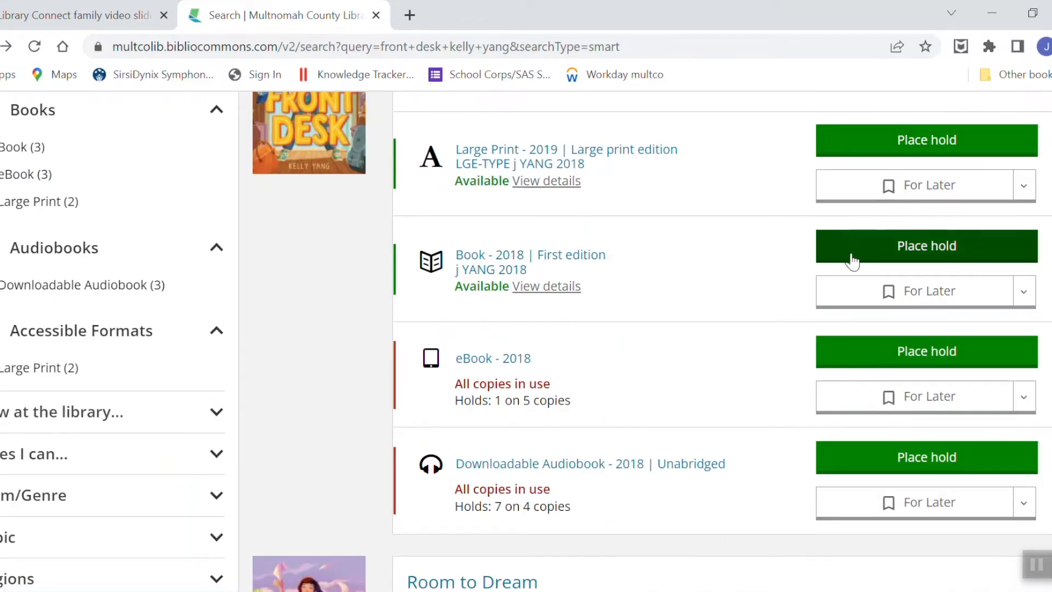
# Start a hold on the 2018 print book and sign in with card number and password
pyautogui.click(927, 245)
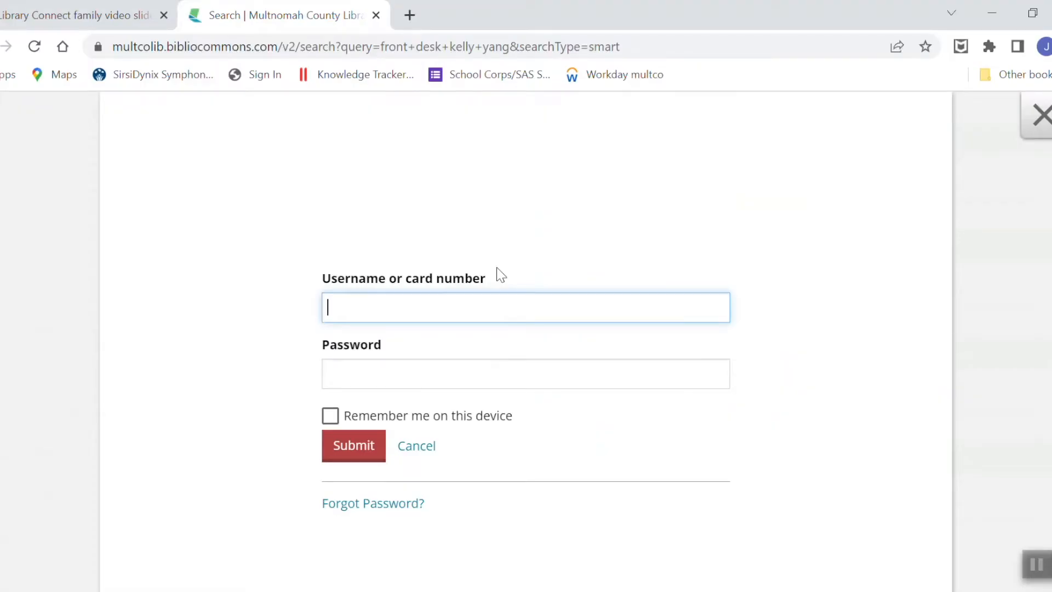
pyautogui.write('07')
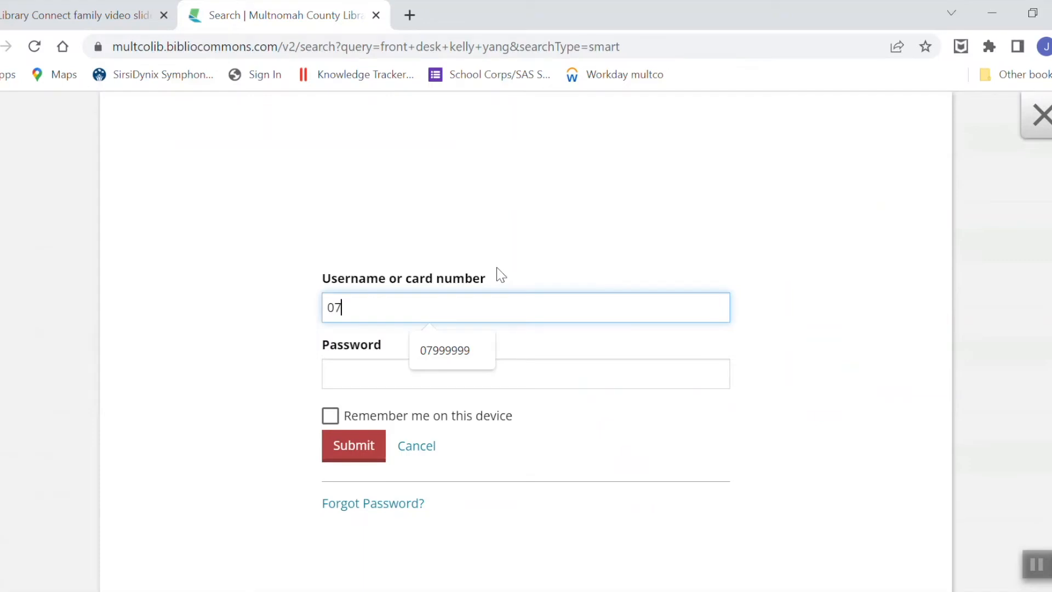
pyautogui.click(445, 350)
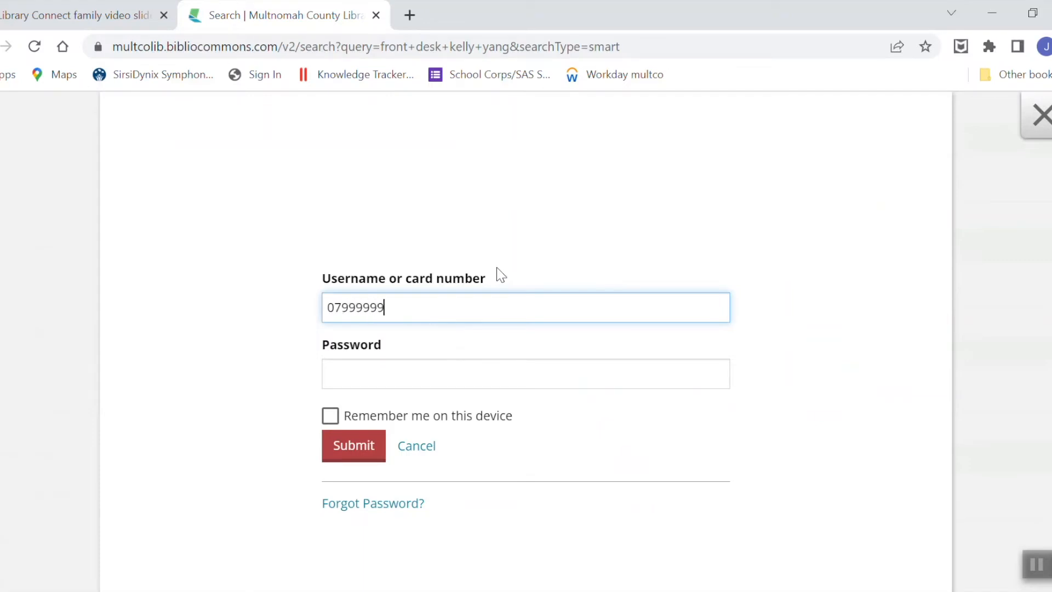
pyautogui.click(525, 374)
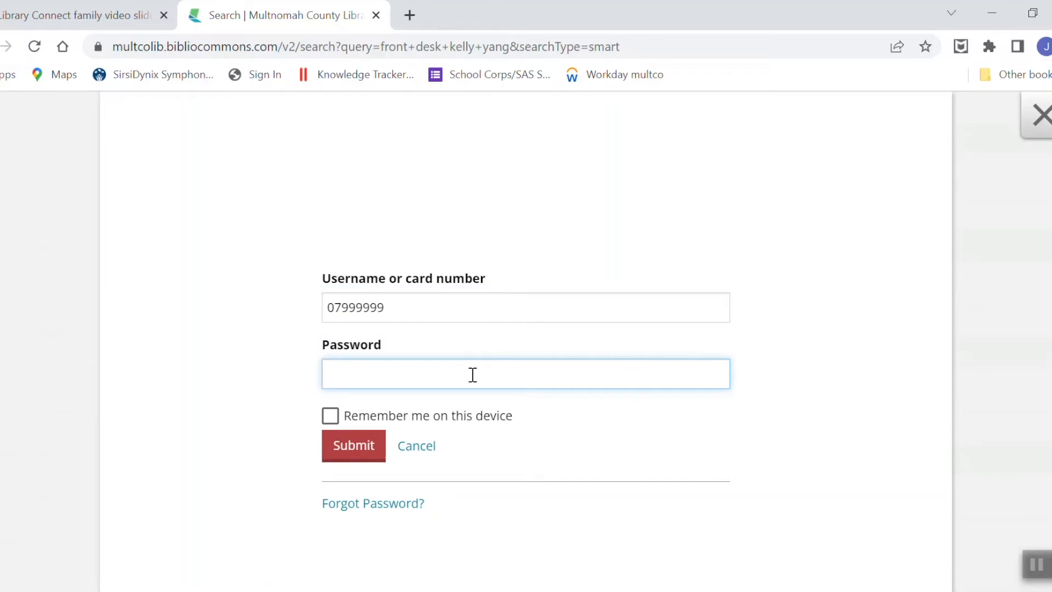
pyautogui.write('•••••')
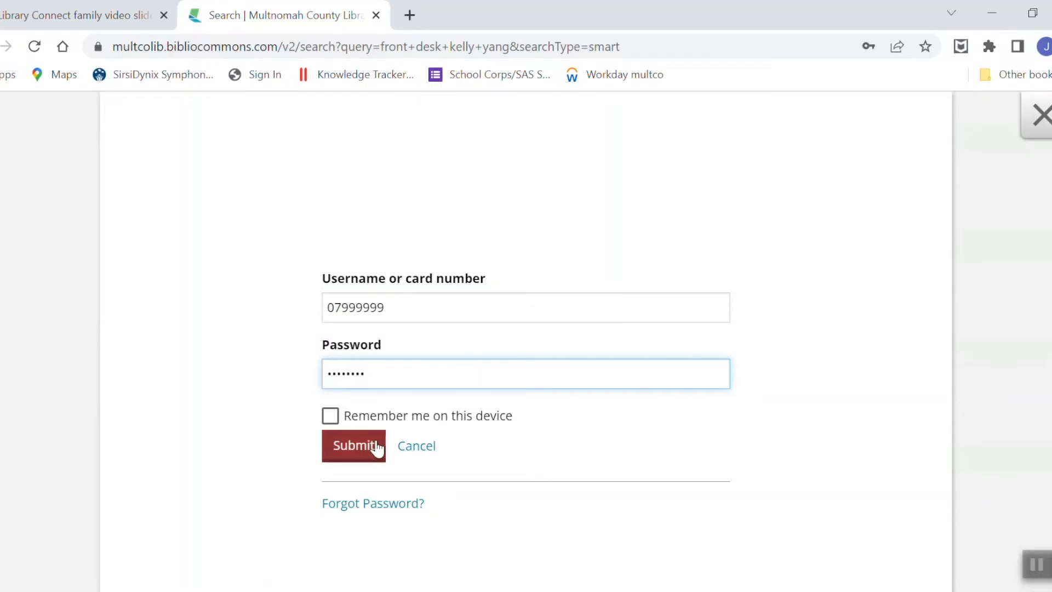
pyautogui.click(353, 446)
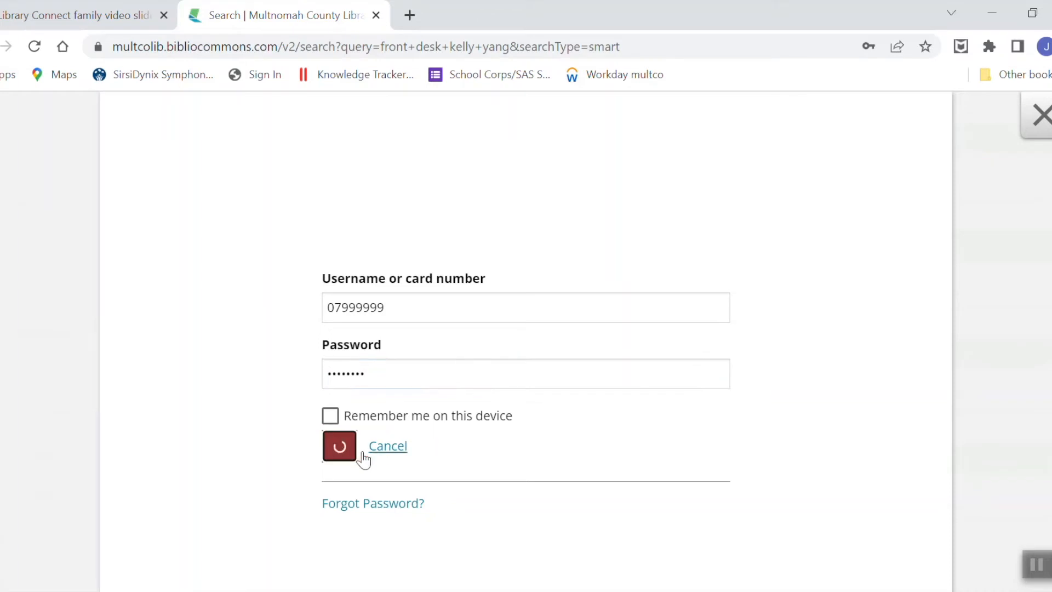
pyautogui.click(338, 446)
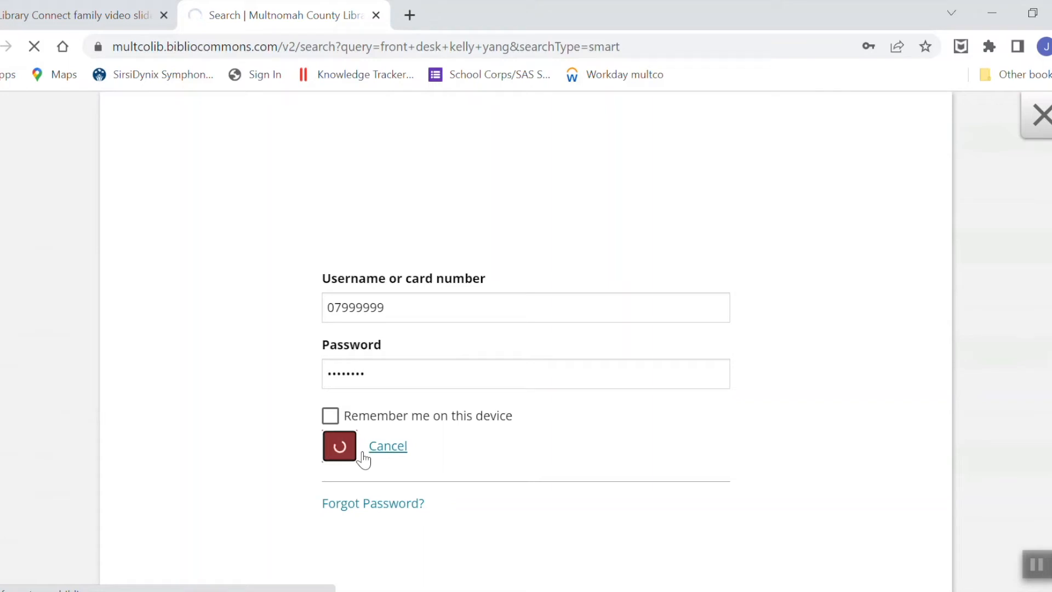
# Place a hold on the 2018 Front Desk book with Troutdale pickup
pyautogui.click(339, 446)
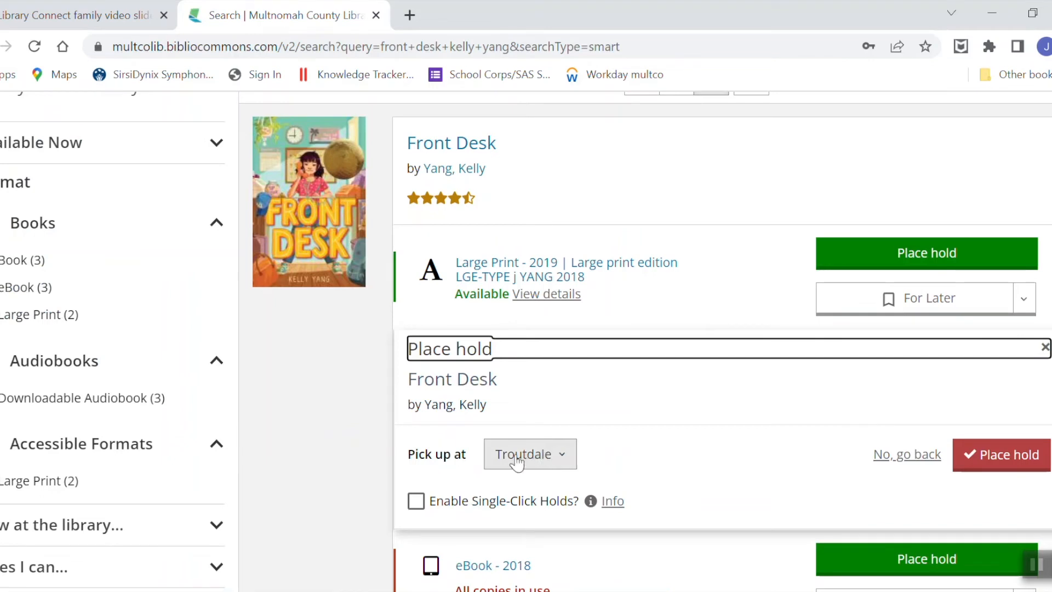
pyautogui.moveTo(527, 468)
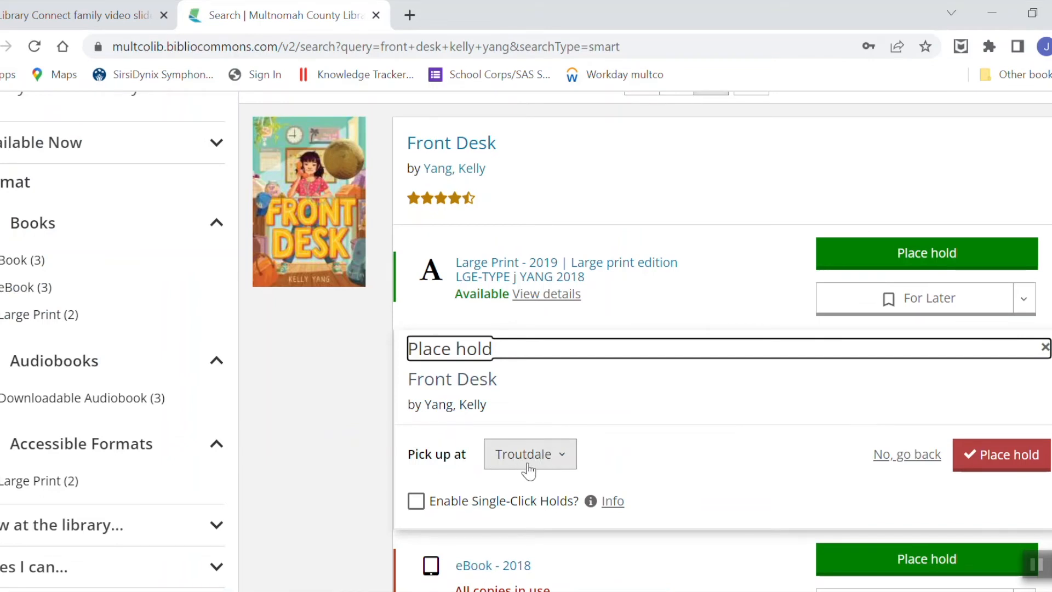
pyautogui.click(529, 454)
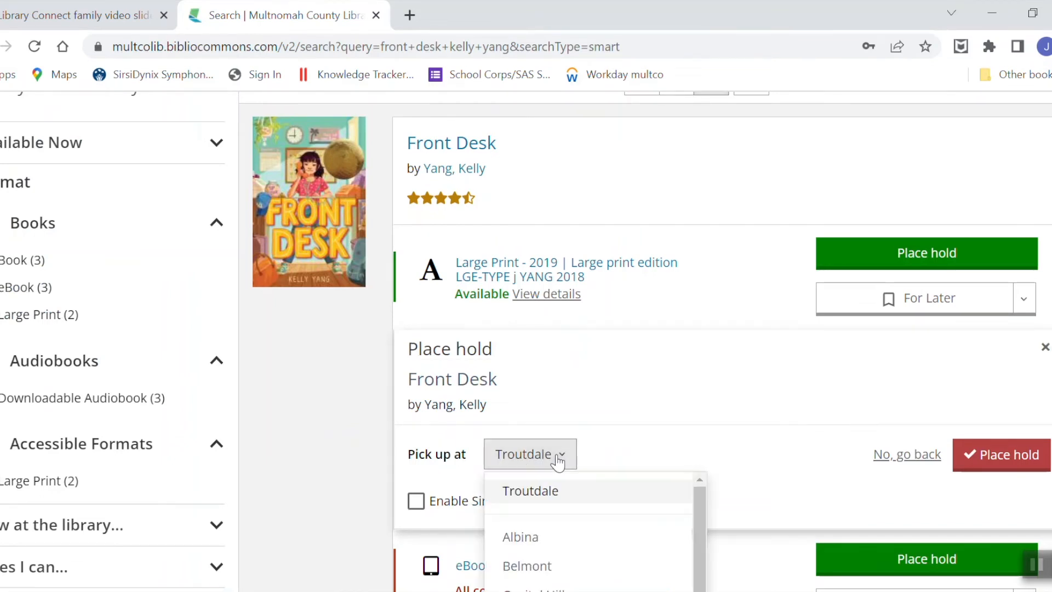
pyautogui.scroll(-3)
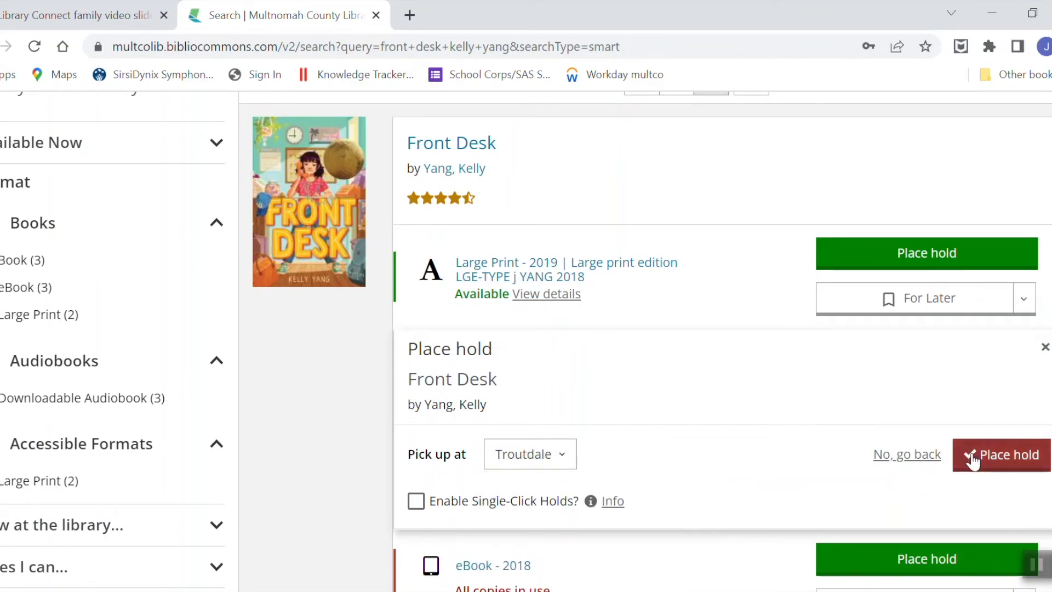
pyautogui.click(999, 454)
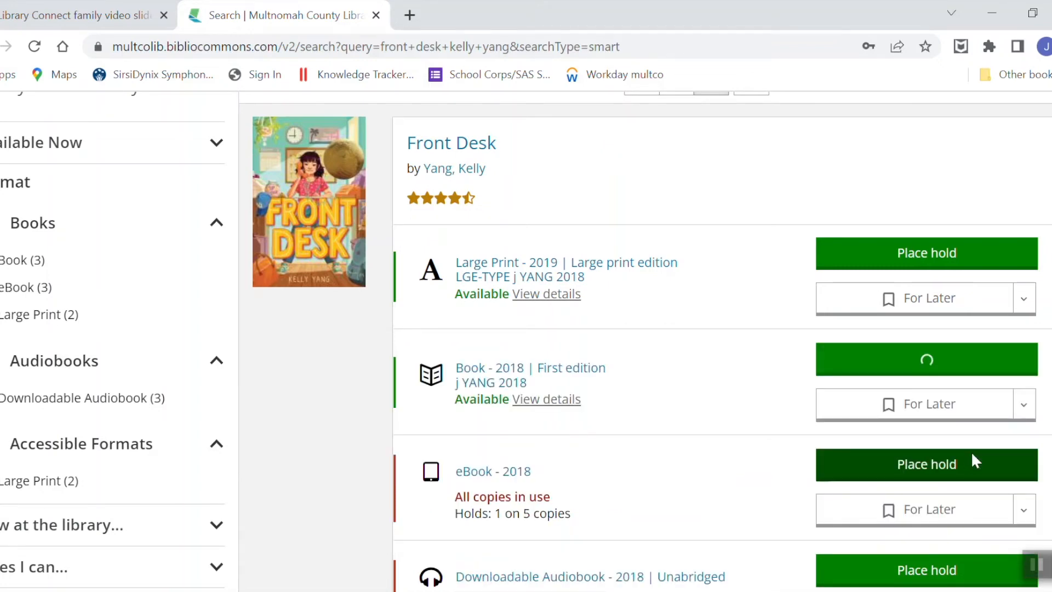
pyautogui.click(926, 358)
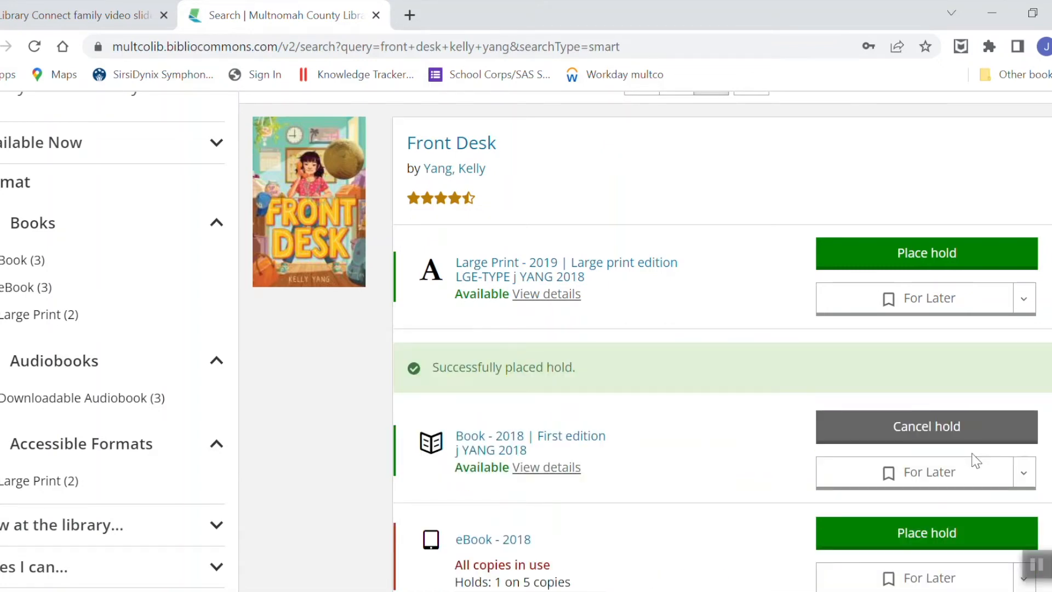
pyautogui.moveTo(831, 440)
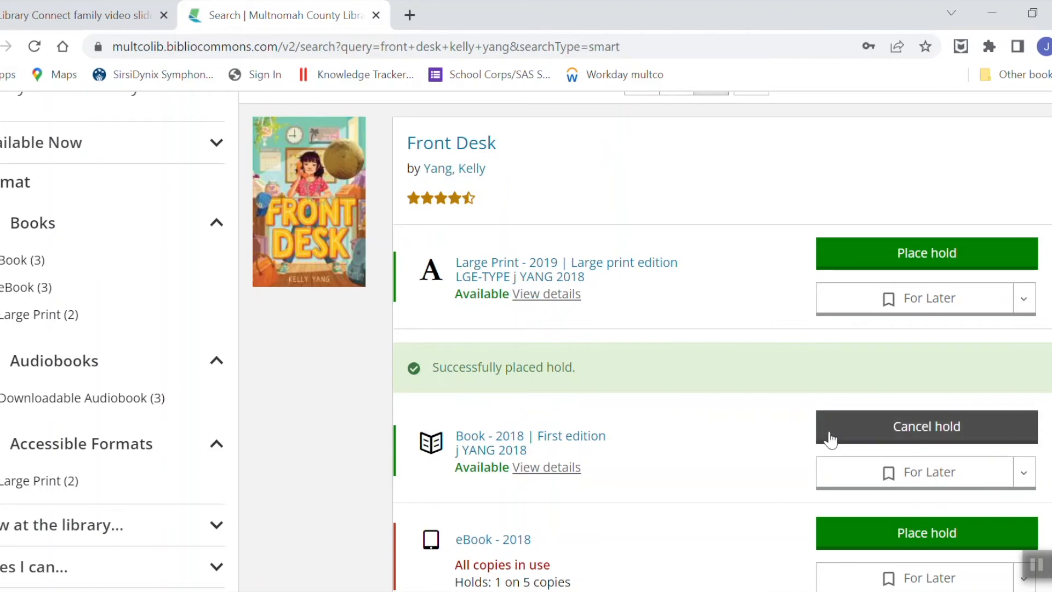
pyautogui.moveTo(756, 481)
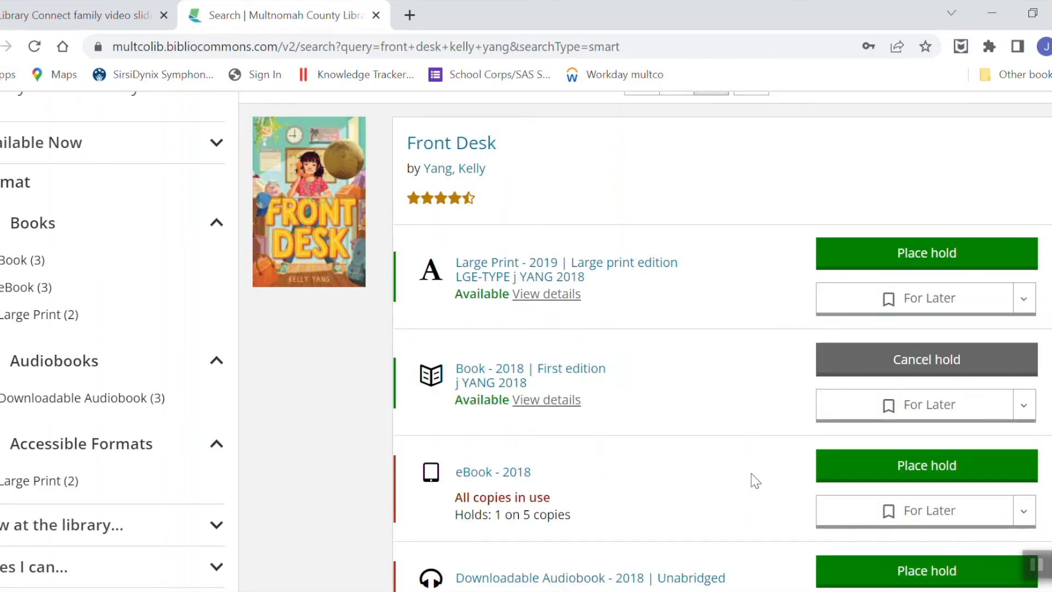
pyautogui.moveTo(720, 463)
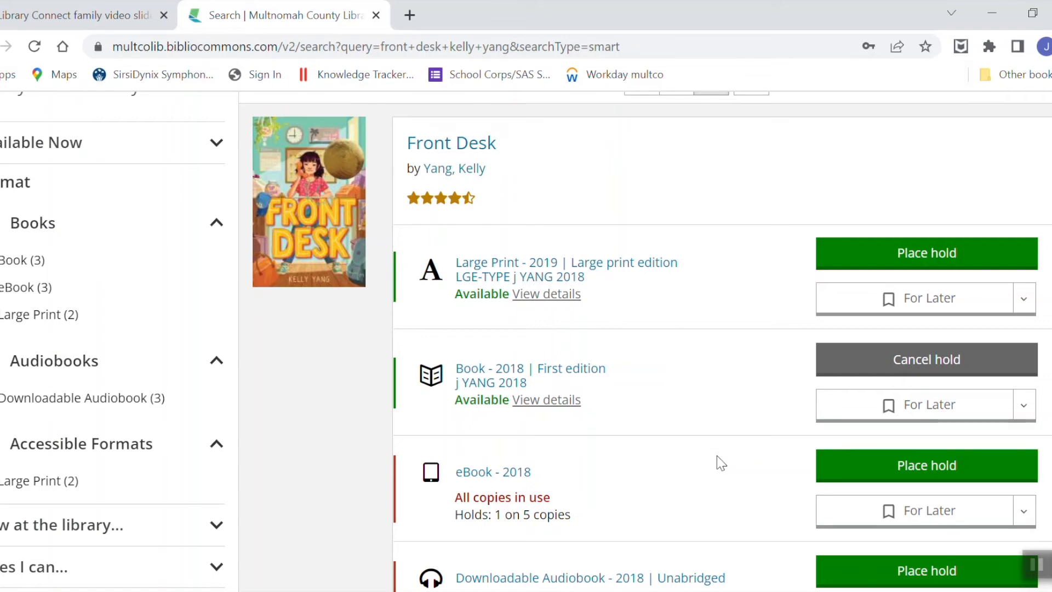
pyautogui.moveTo(670, 459)
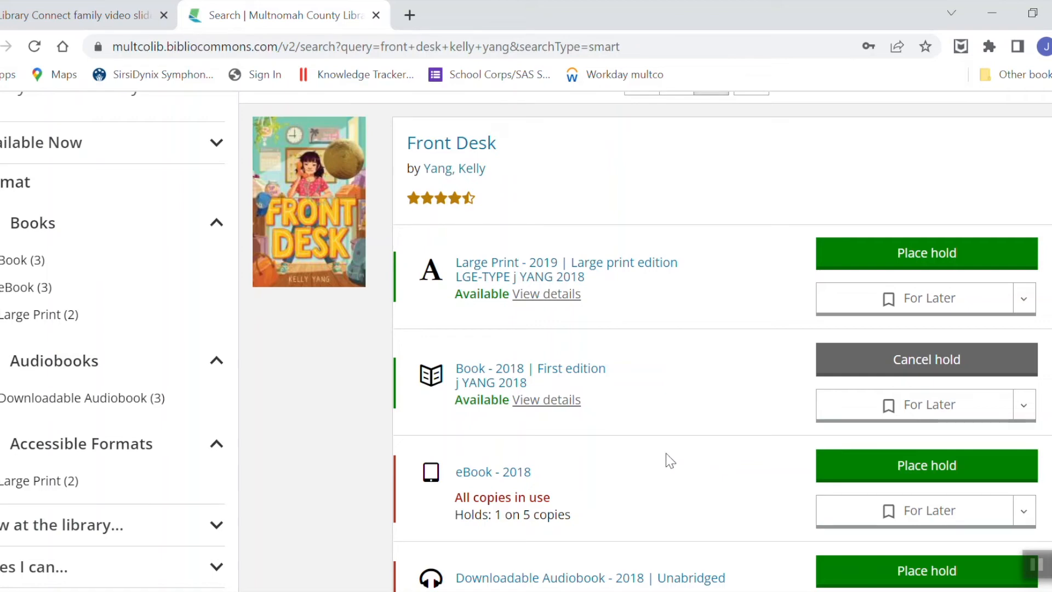
pyautogui.moveTo(458, 504)
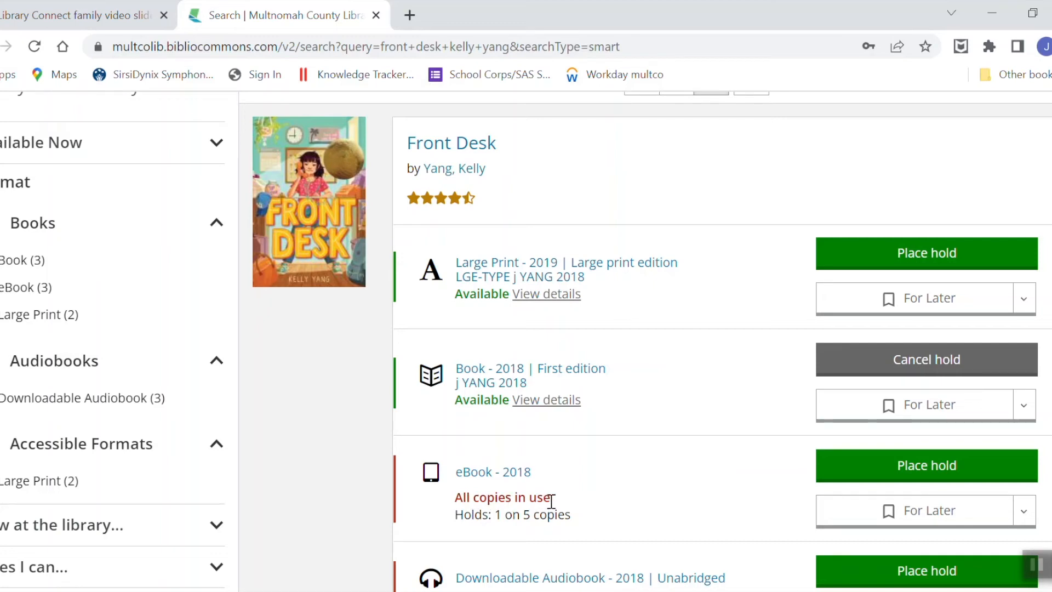
pyautogui.moveTo(926, 465)
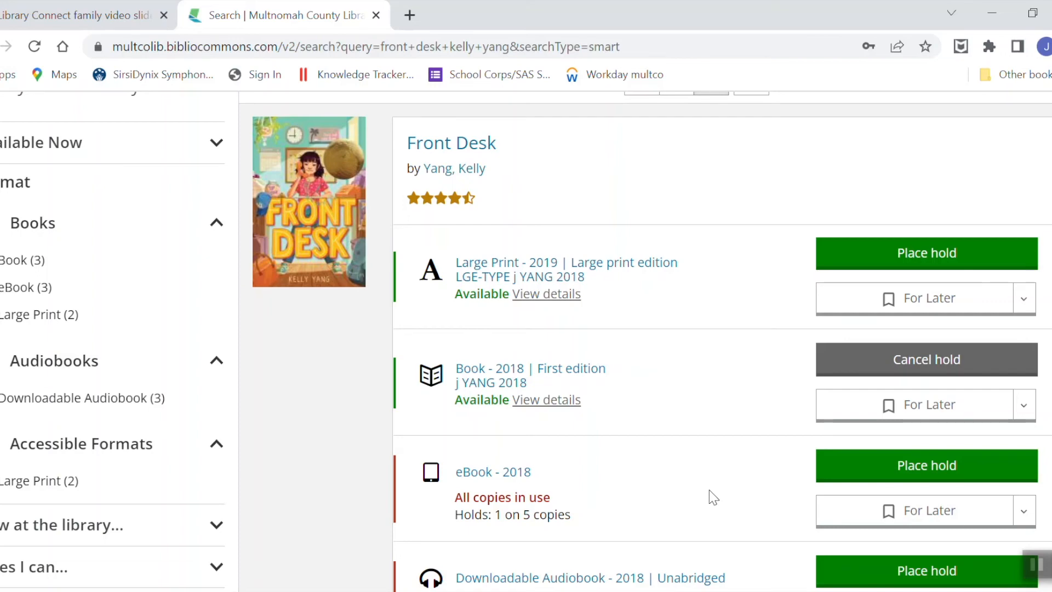
pyautogui.moveTo(927, 466)
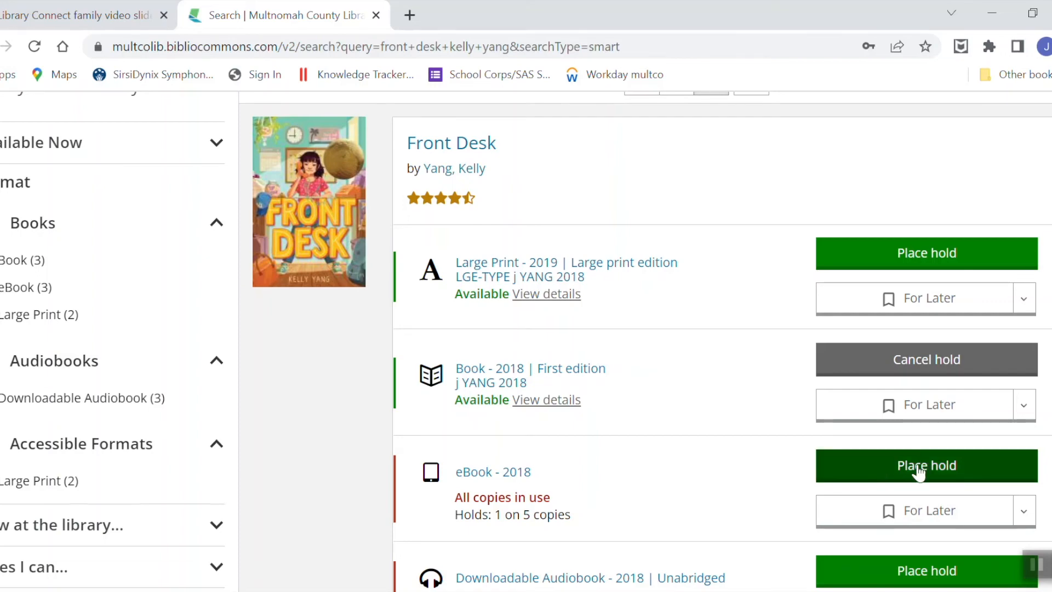
# Place and confirm a hold on the Front Desk eBook (2018)
pyautogui.click(926, 465)
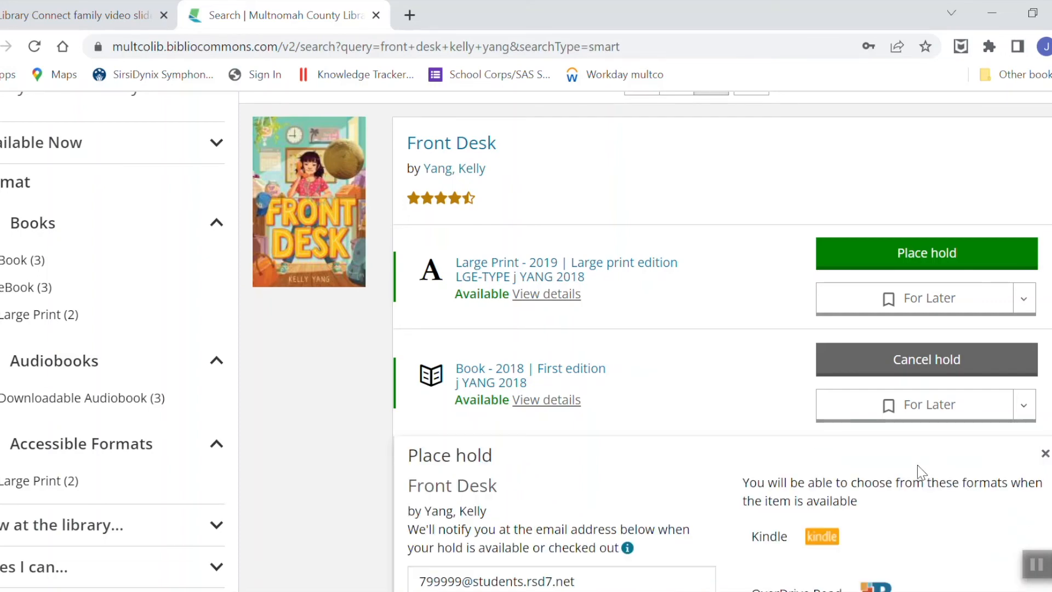
pyautogui.scroll(-3)
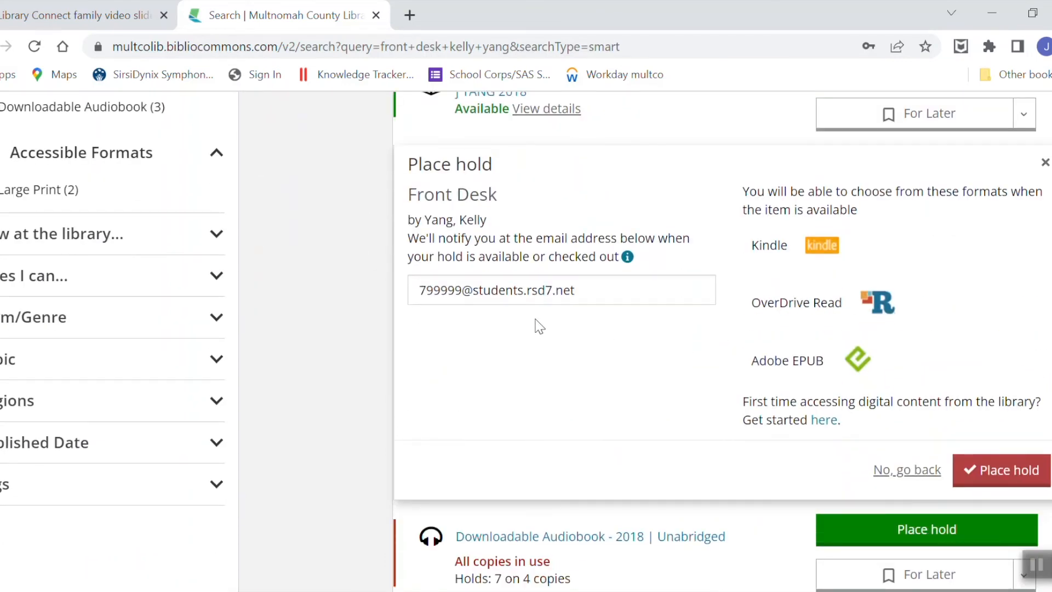
pyautogui.moveTo(697, 481)
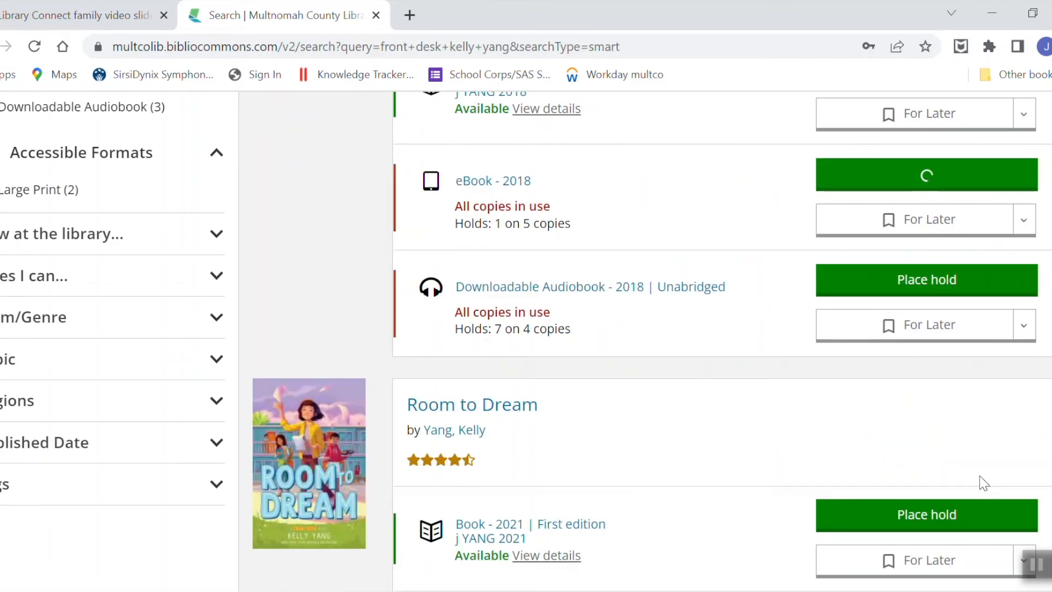
pyautogui.click(926, 174)
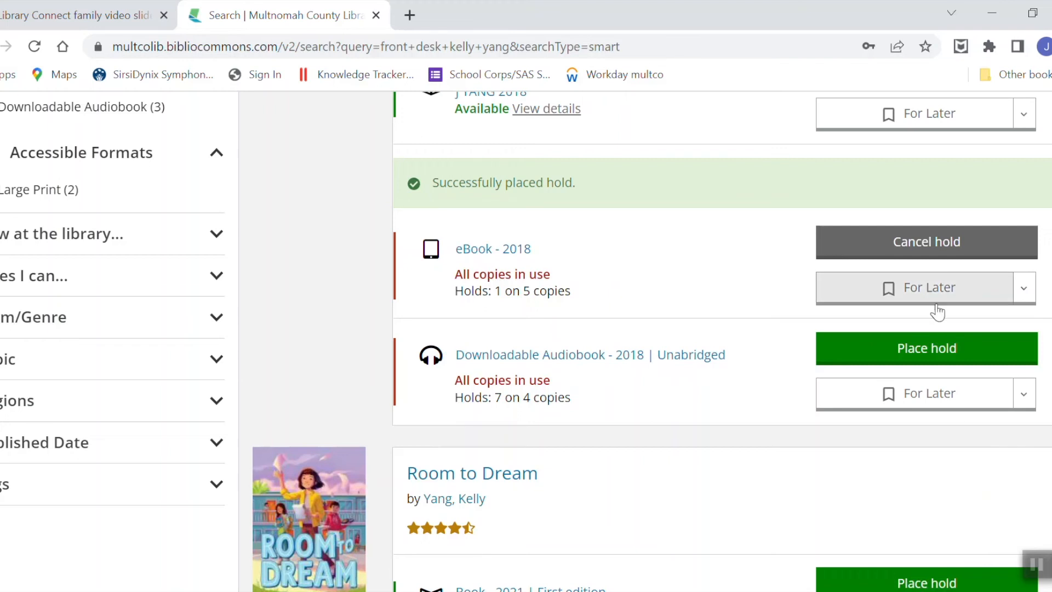
pyautogui.moveTo(682, 272)
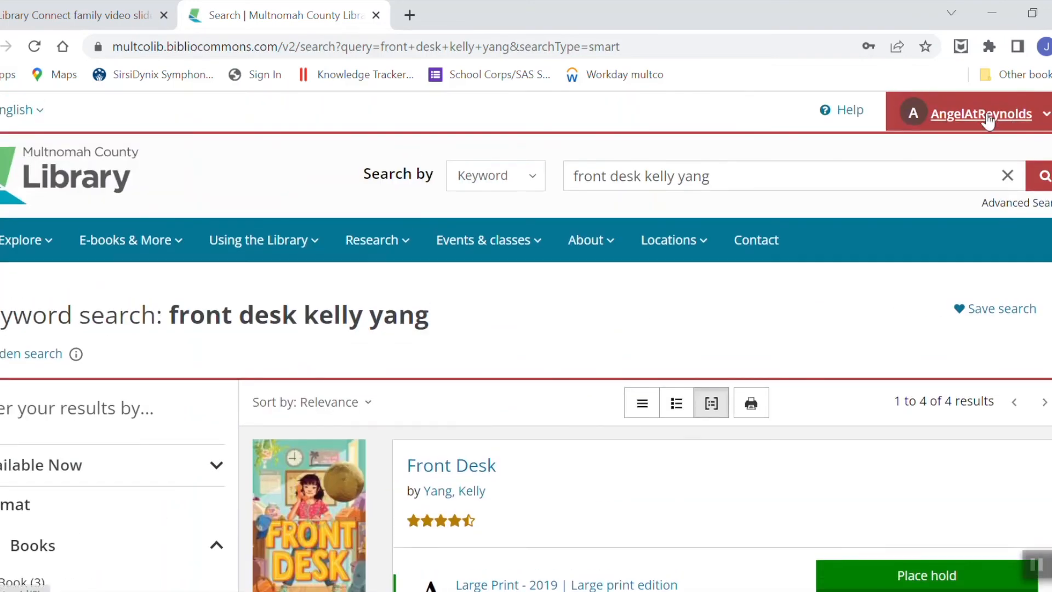
# Open the account's On Hold list and review both Front Desk holds
pyautogui.click(982, 114)
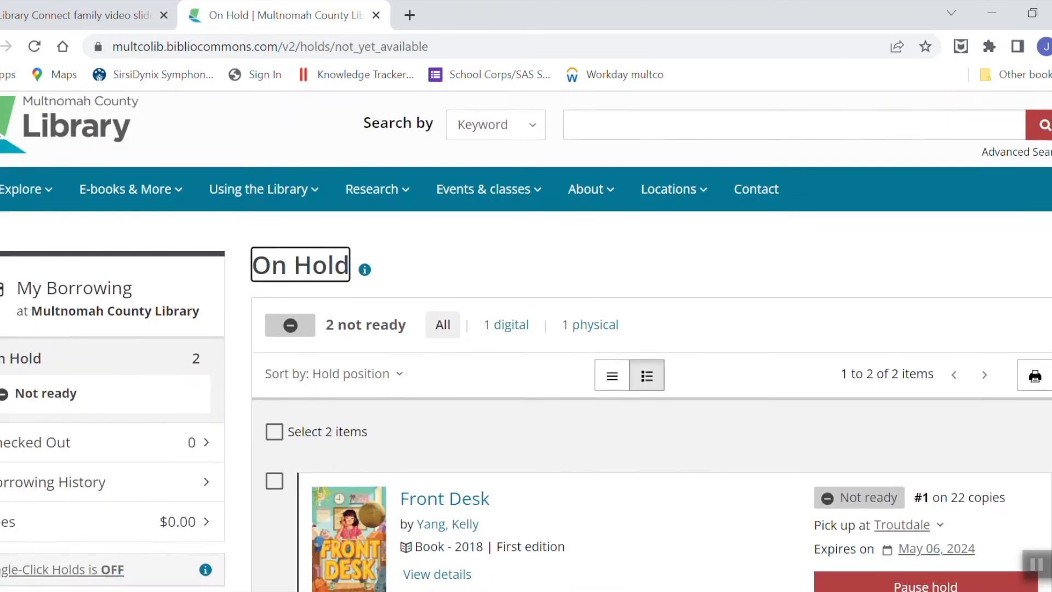
pyautogui.scroll(-3)
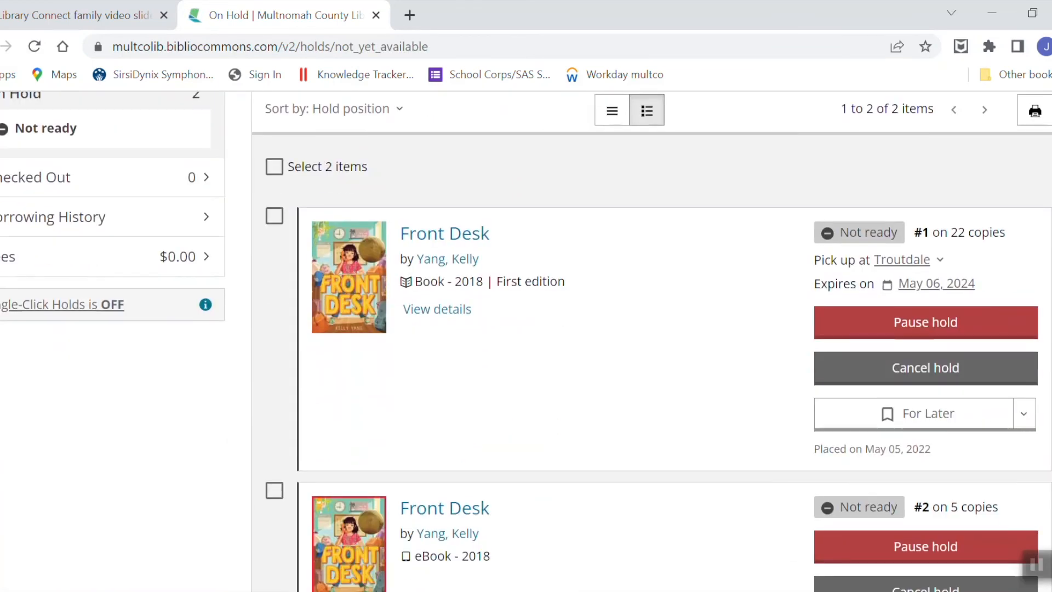
pyautogui.scroll(-3)
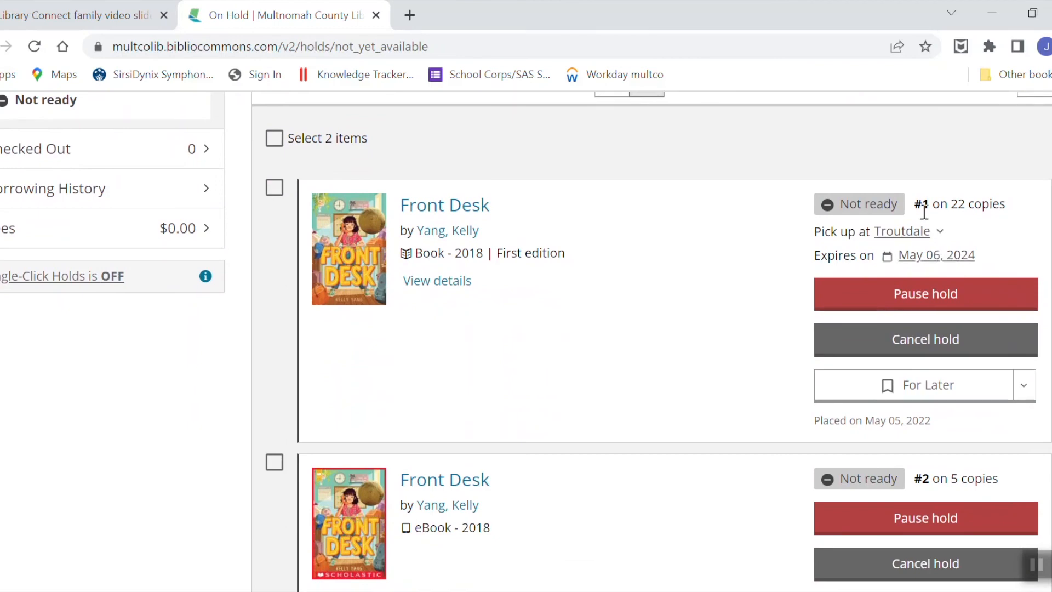
pyautogui.moveTo(939, 199)
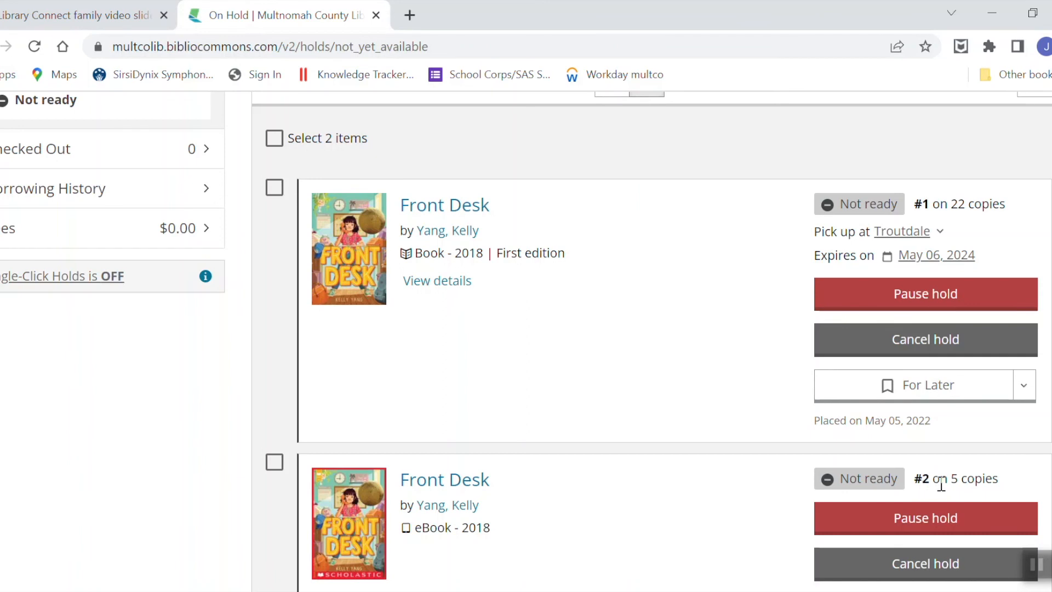
pyautogui.moveTo(925, 339)
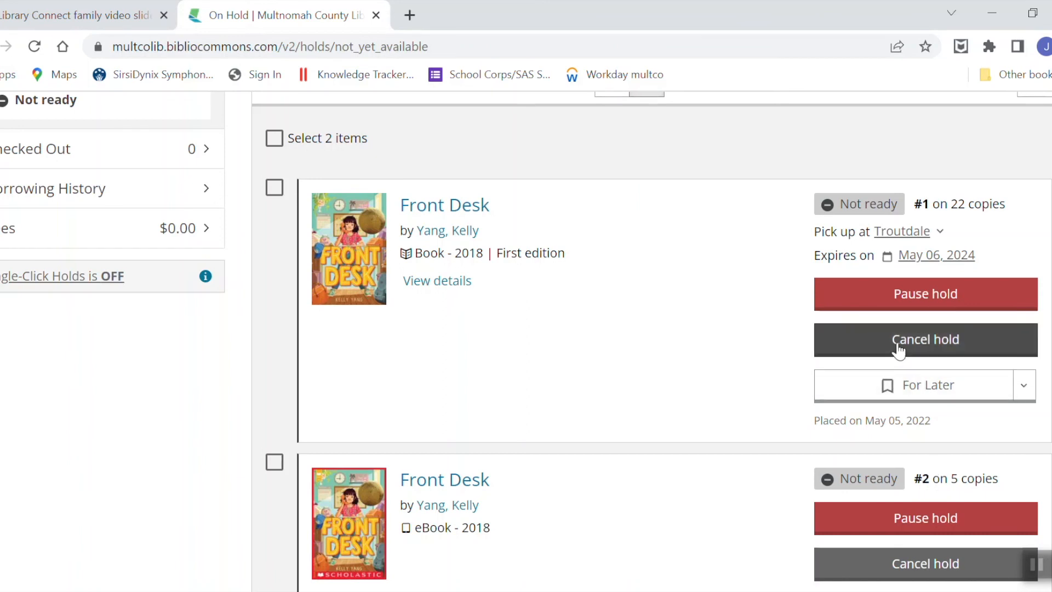